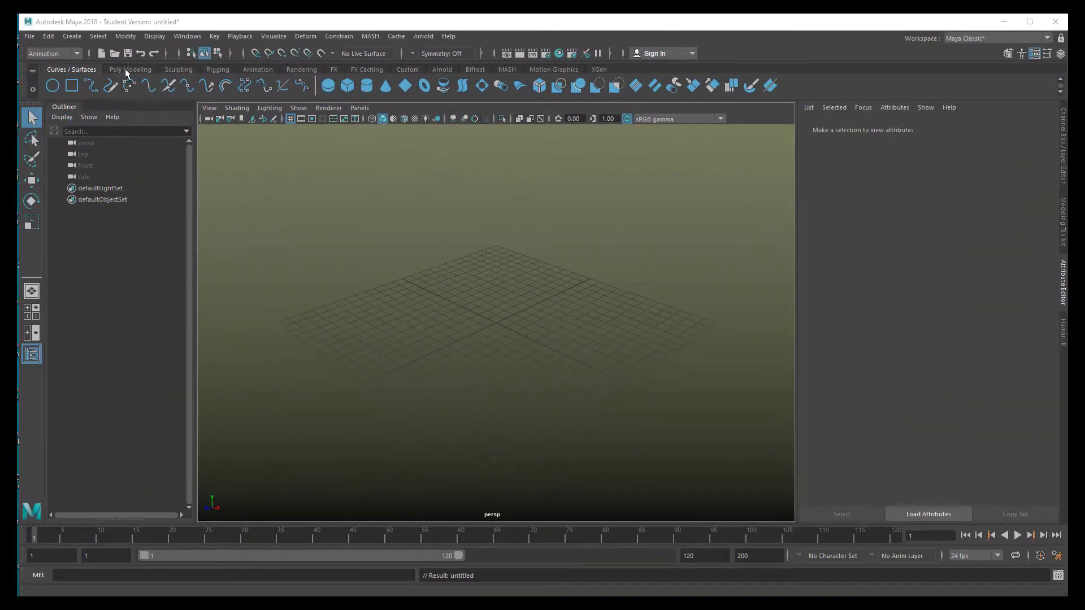
Step: Create a polygon cone pCone1 at the grid centre from the Poly Modeling shelf
left_click(130, 69)
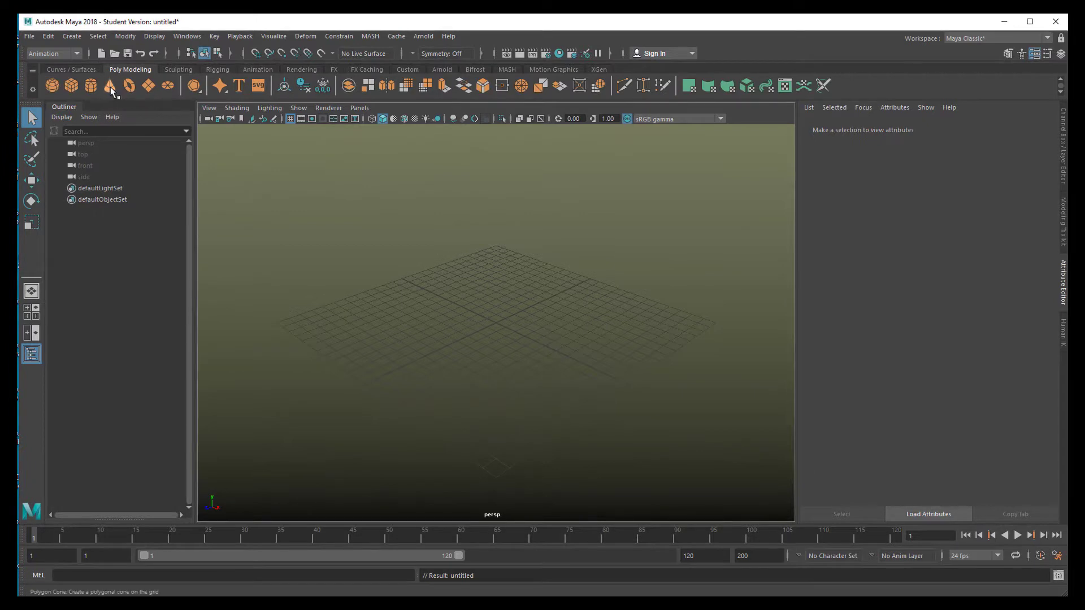
left_click(109, 84)
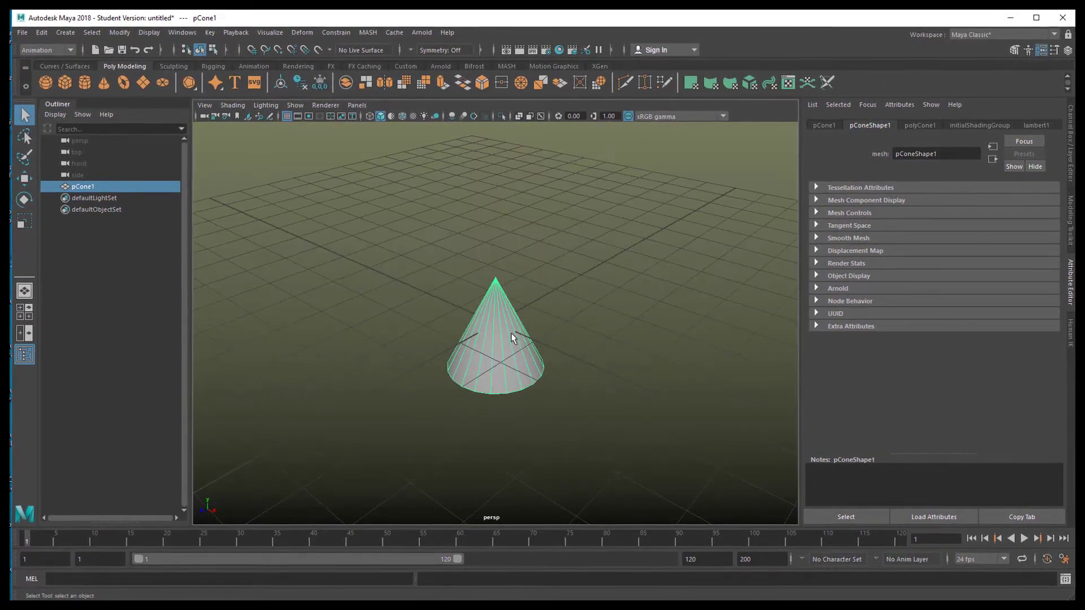
Step: Assign a new Arnold aiStandardSurface material (aiStandardSurface1) to pCone1
right_click(494, 339)
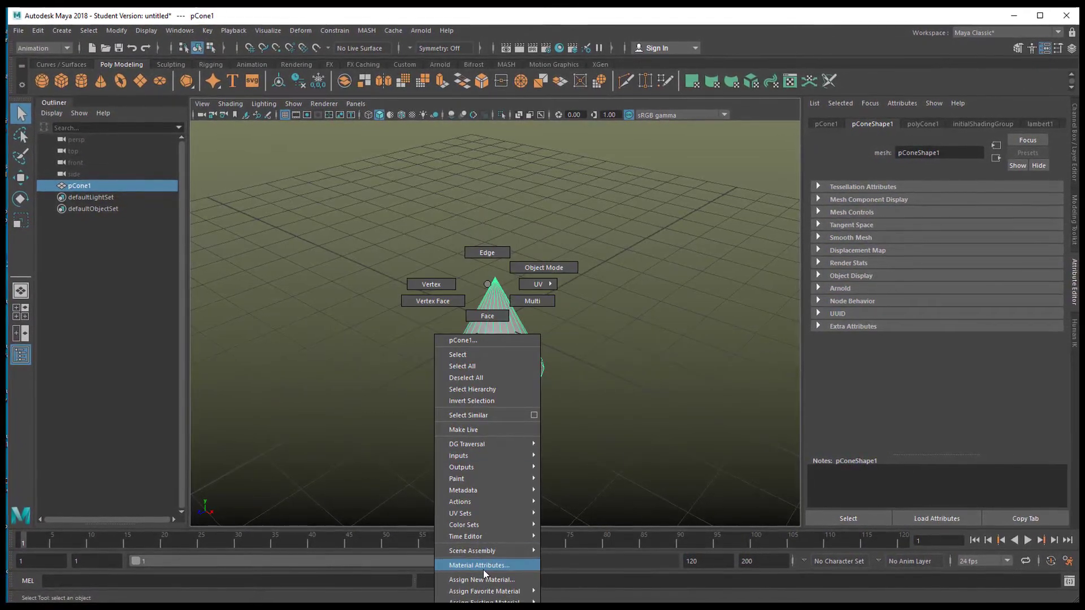
left_click(483, 578)
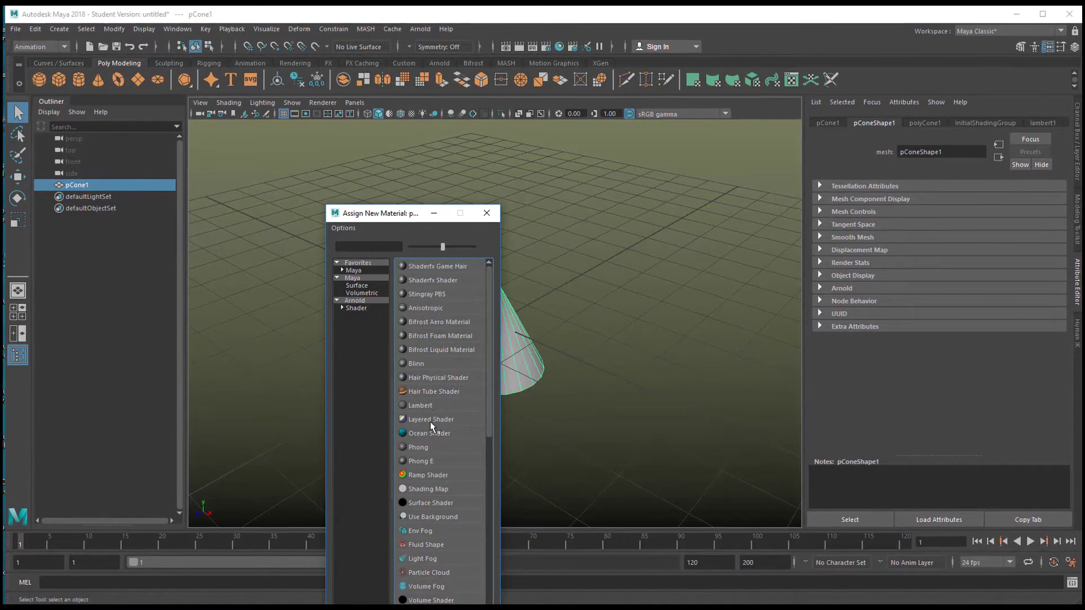
left_click(354, 301)
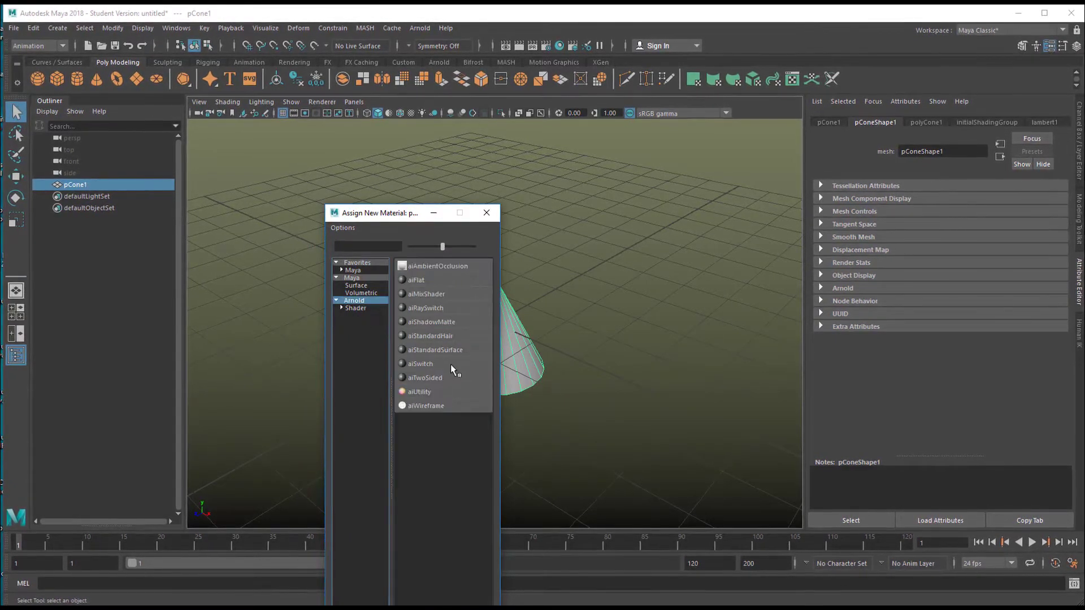
left_click(434, 349)
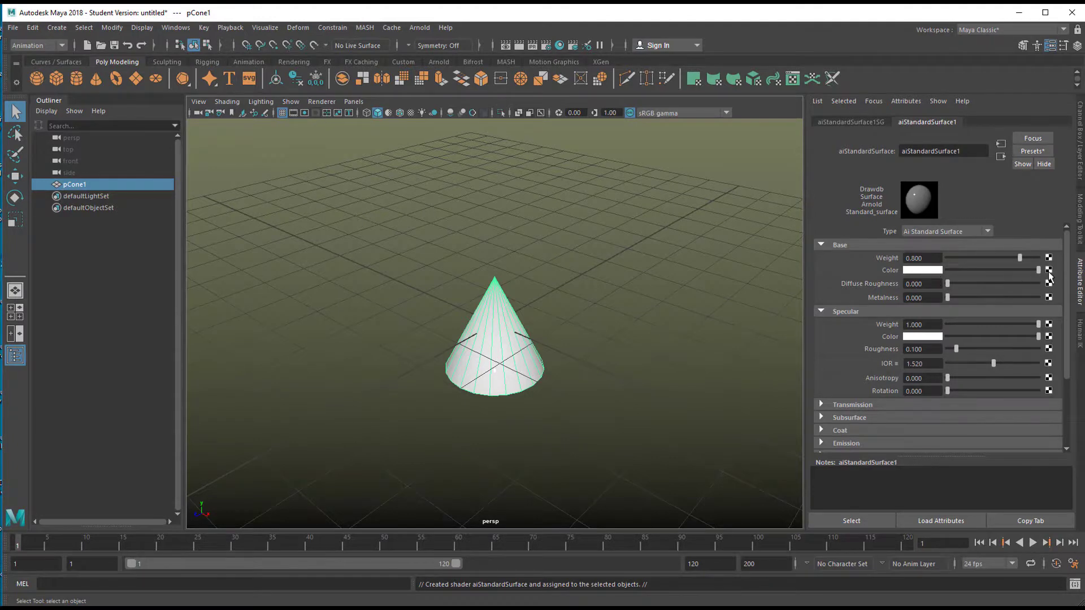
Step: Drive the cone's Base Color with a ramp of black, blue and white stops
left_click(1049, 271)
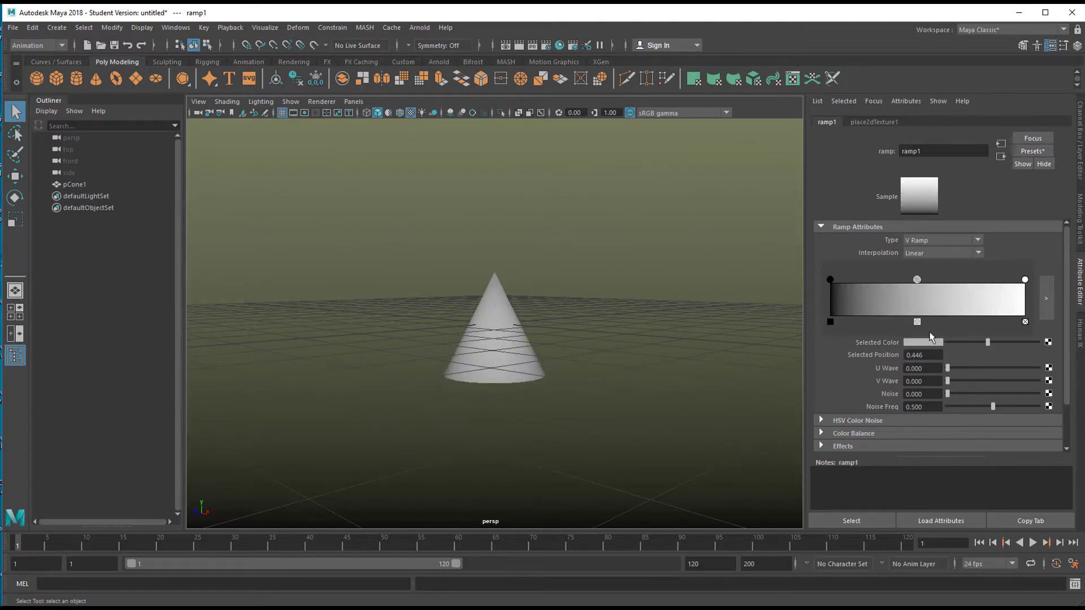
mouse_move(1034, 374)
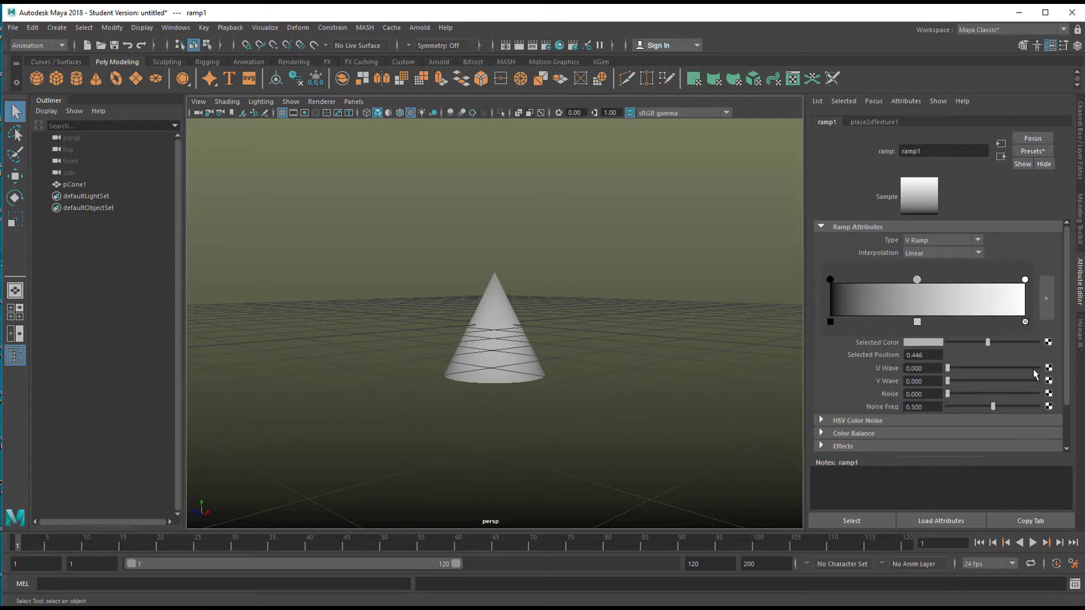
left_click(924, 341)
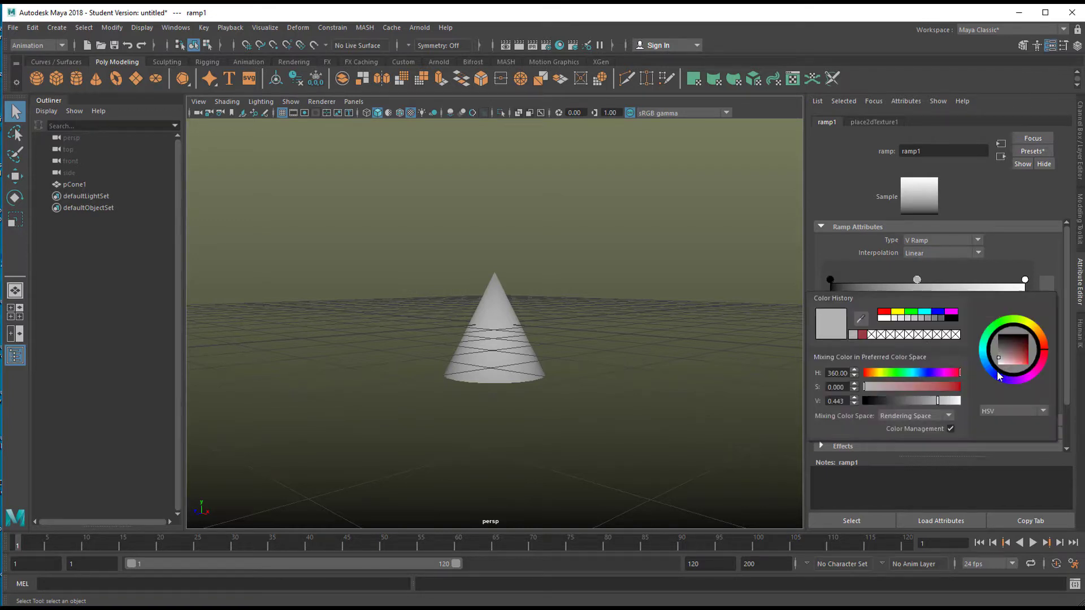
left_click(1000, 359)
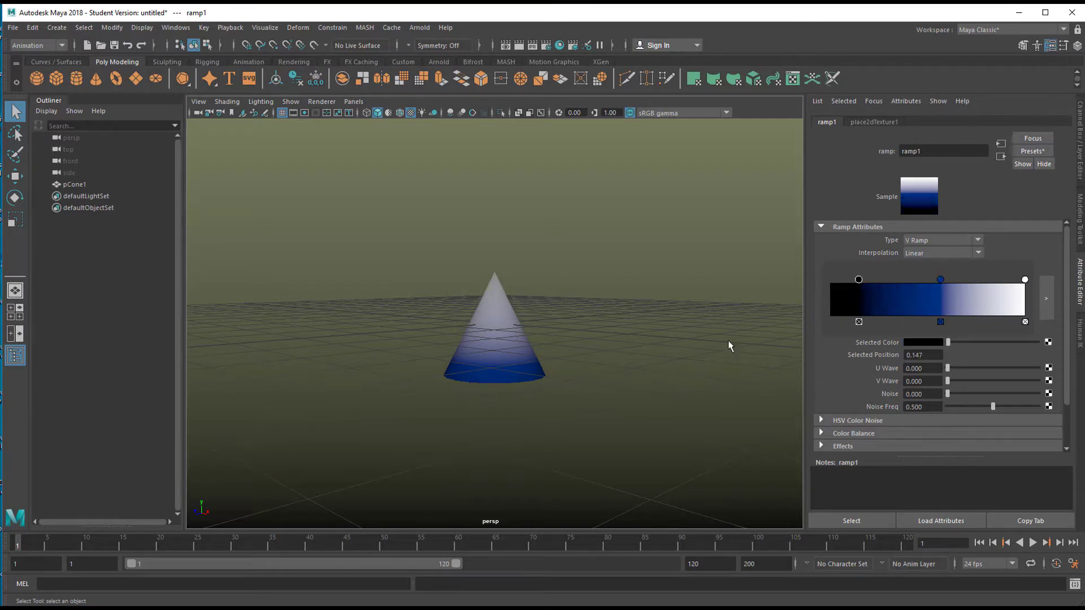
mouse_move(1029, 350)
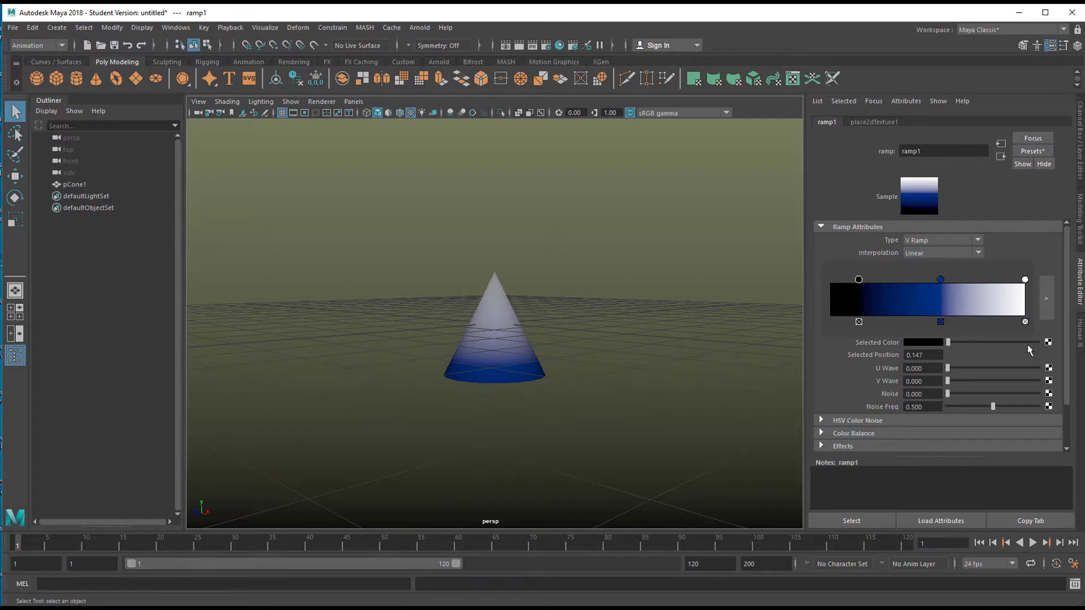
left_click(509, 336)
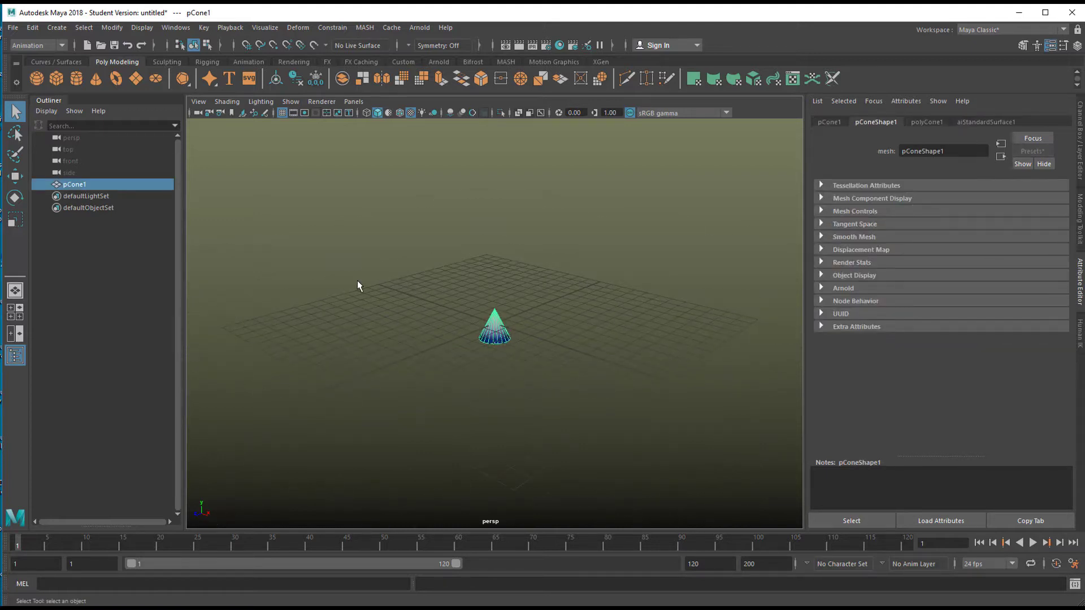
mouse_move(505, 66)
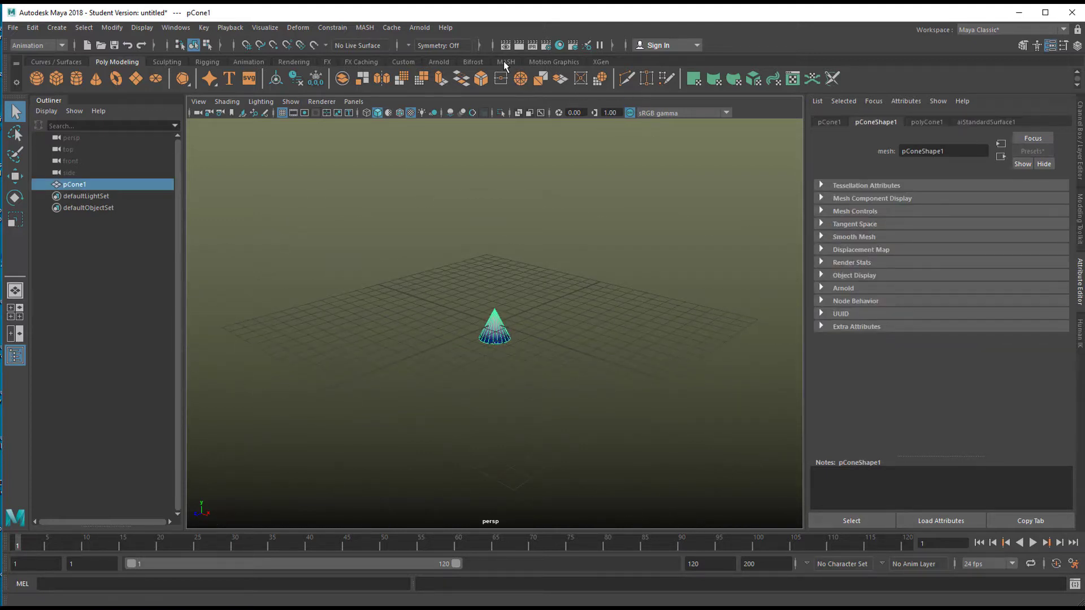
Step: Build a MASH network from pCone1 so it repeats as a row of cones
left_click(505, 61)
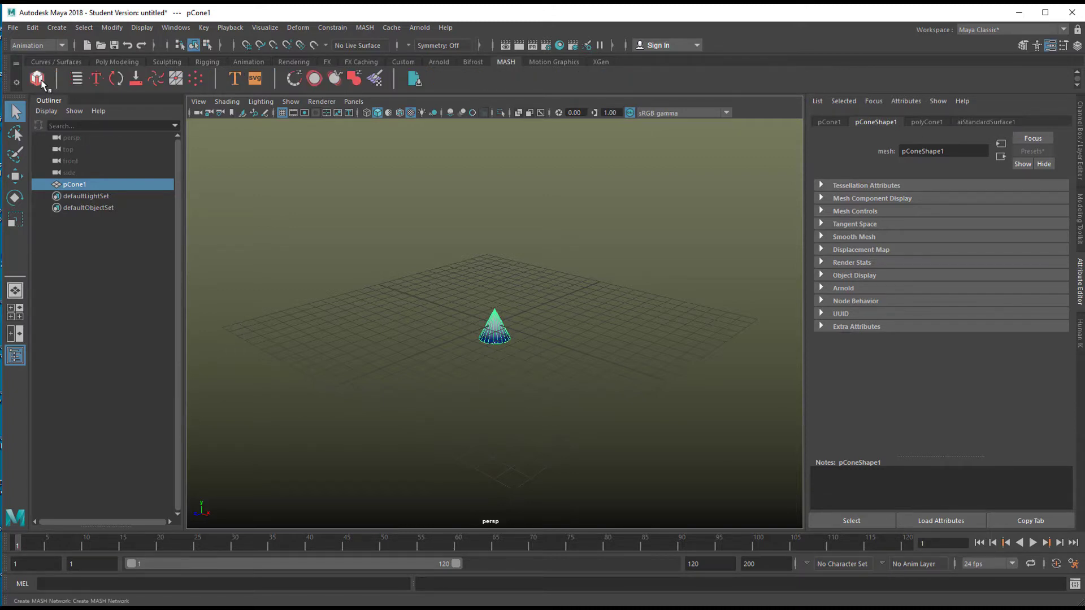
left_click(36, 78)
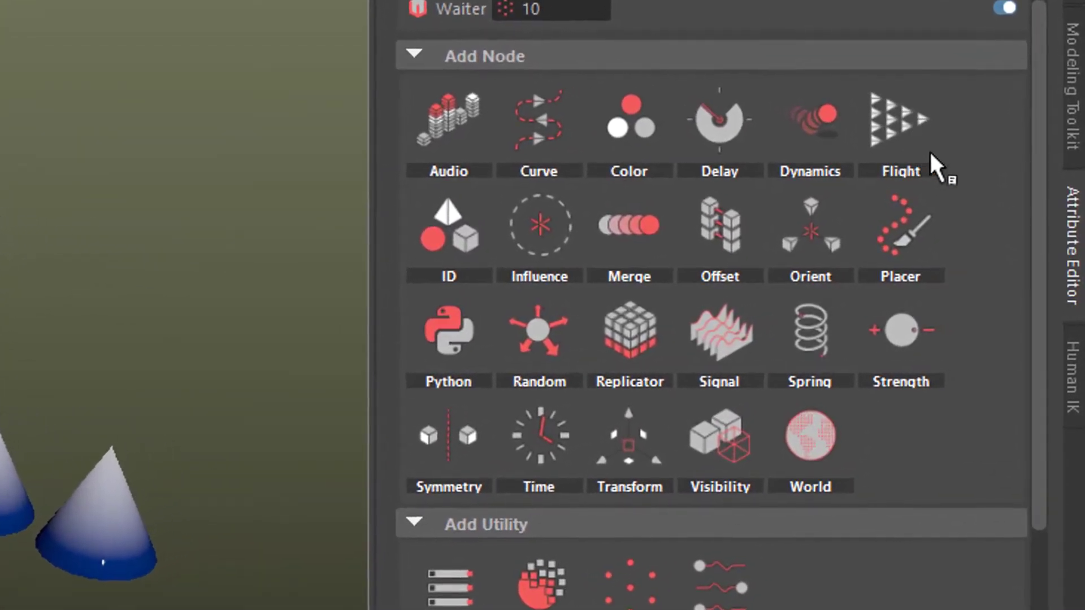
mouse_move(913, 135)
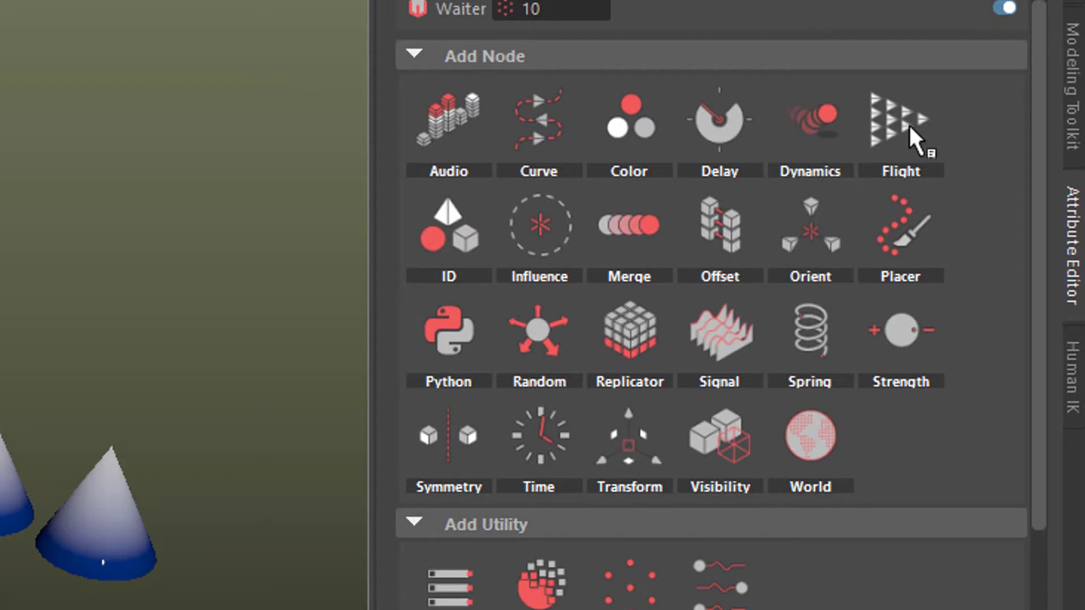
mouse_move(913, 142)
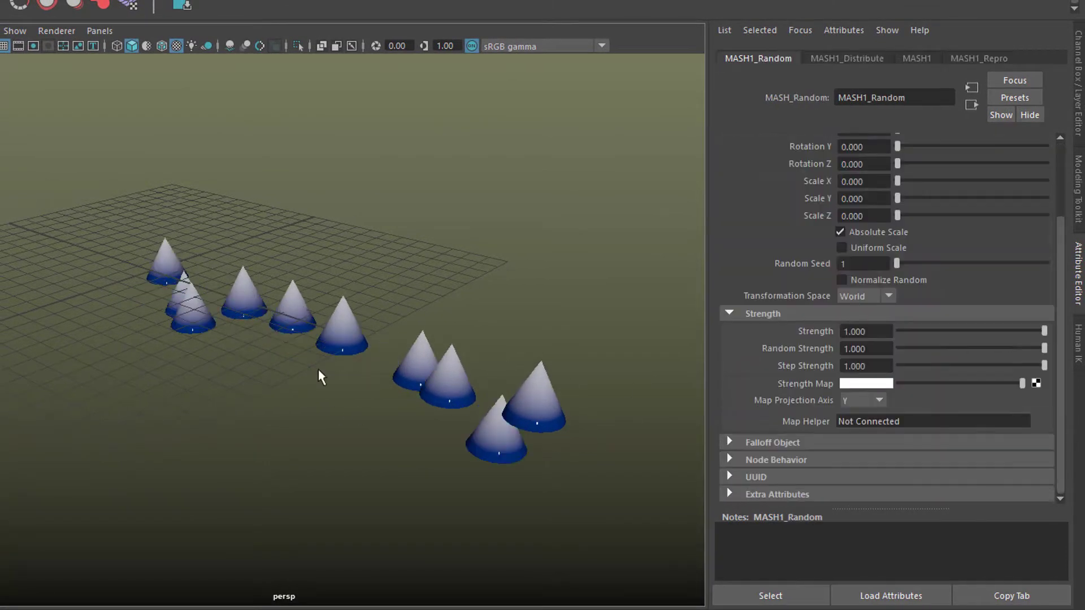
mouse_move(935, 167)
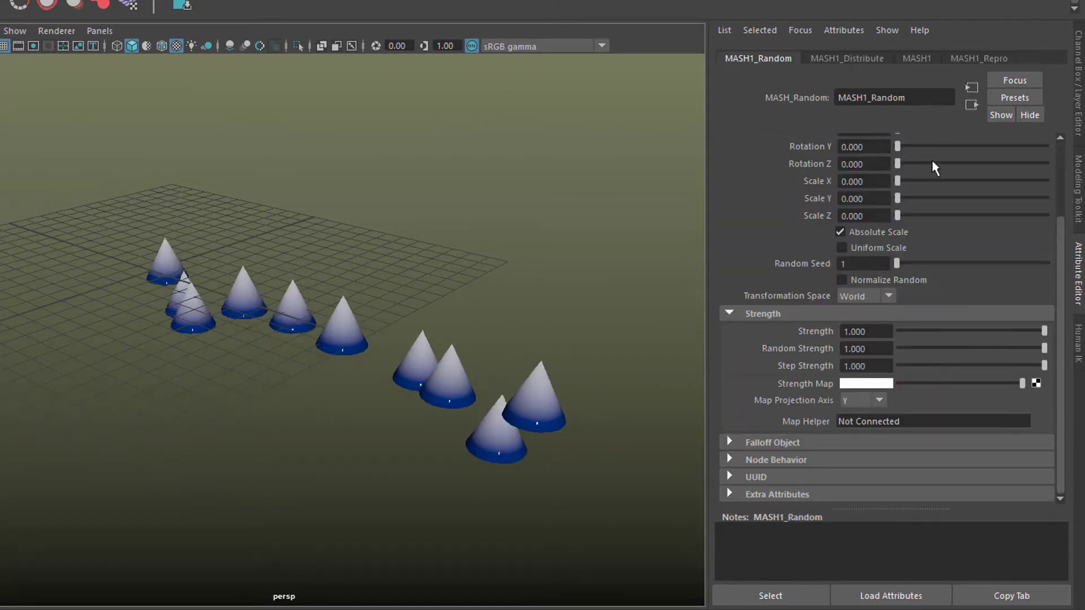
Step: Raise the MASH1_Random position and rotation X/Y/Z offsets to scatter and tilt the cones
scroll("up", 3)
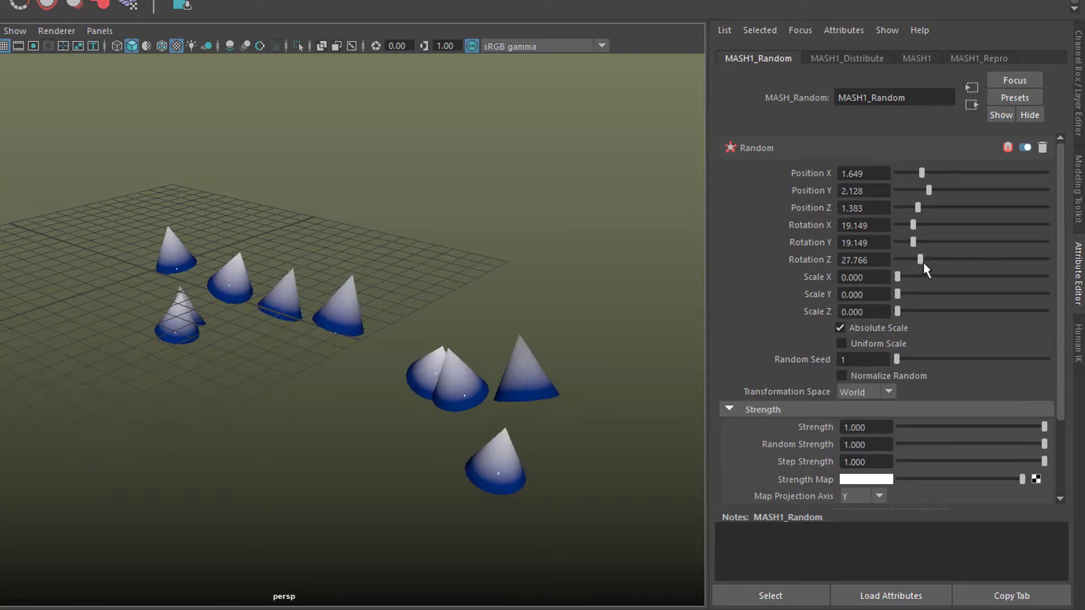
mouse_move(945, 146)
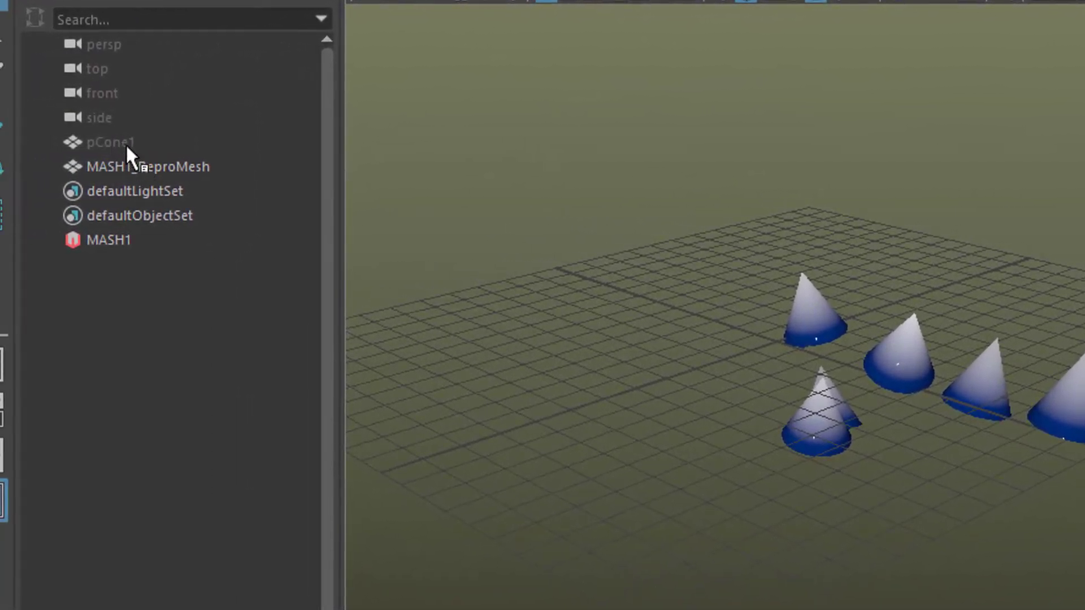
Step: Scale down the source cone pCone1 so all MASH copies shrink, then reselect the network
left_click(111, 142)
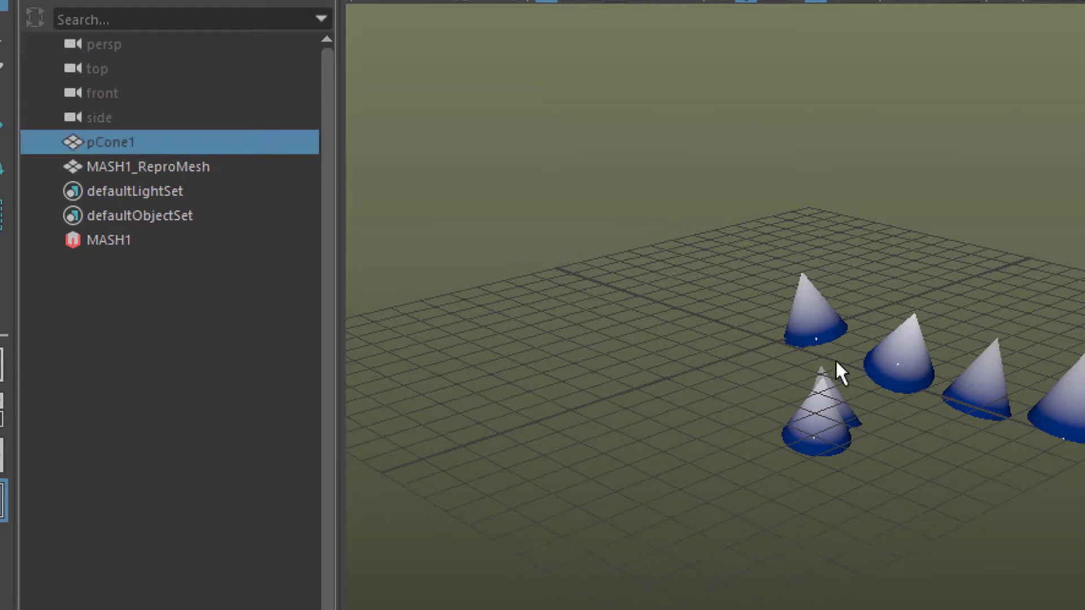
mouse_move(1044, 495)
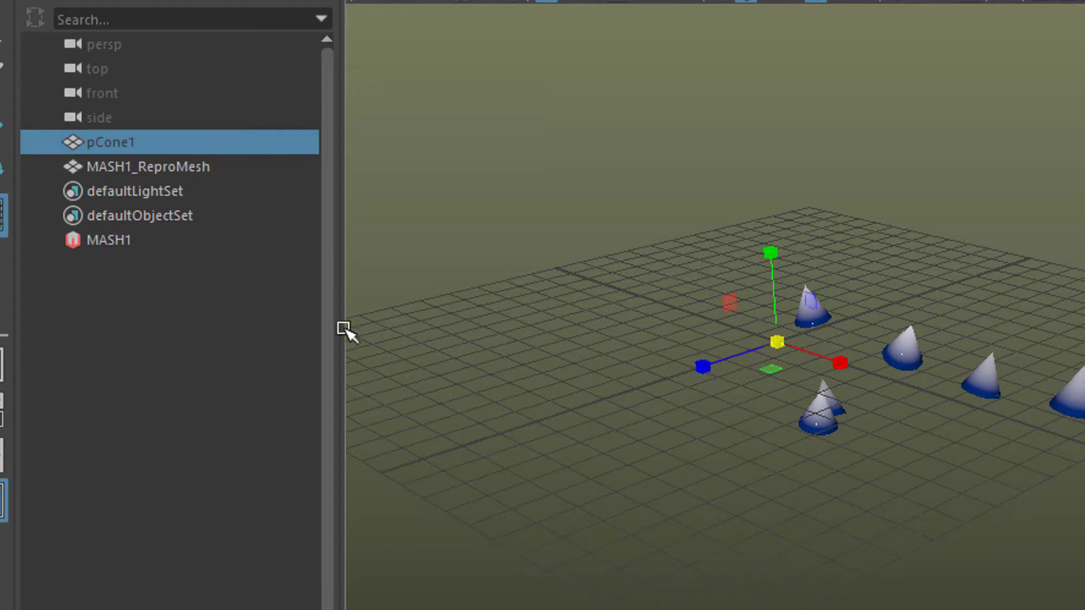
left_click(91, 235)
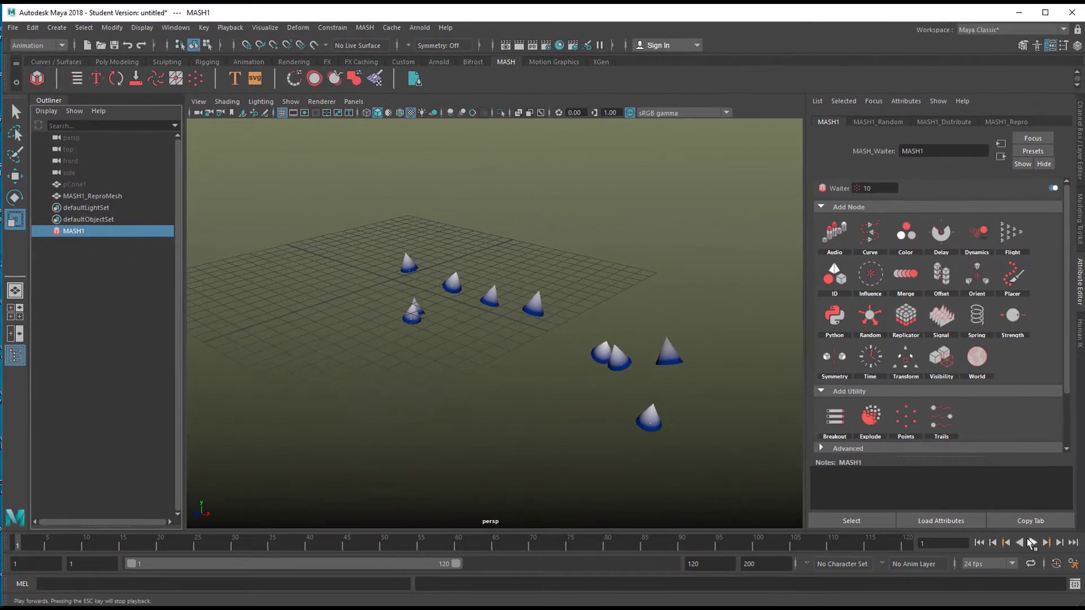
Step: Add a MASH Flight node (MASH1_Flight) to the cone network and play the animation
left_click(1046, 543)
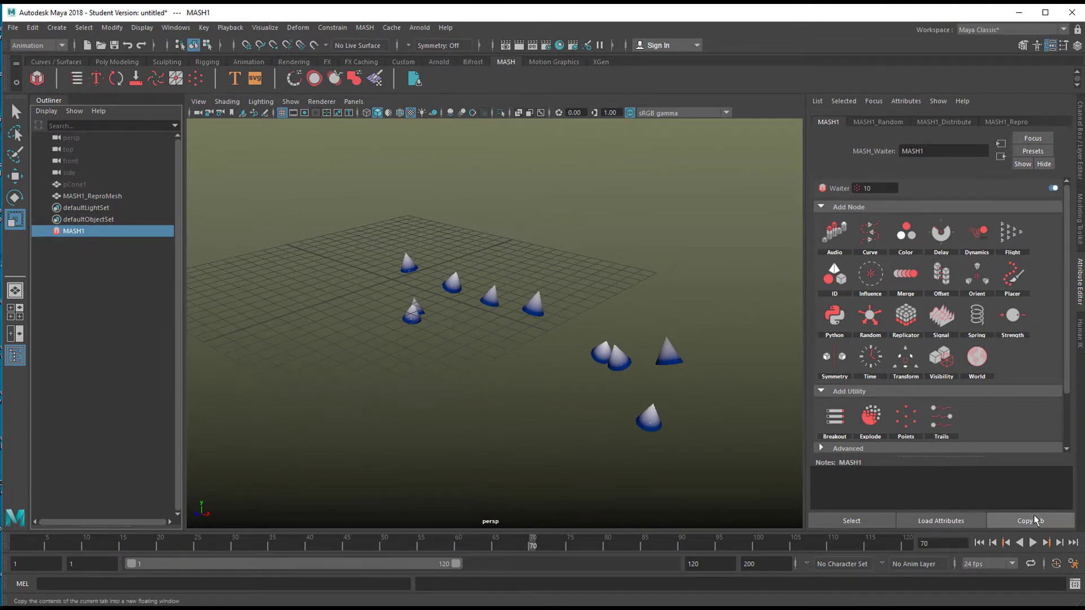
mouse_move(997, 303)
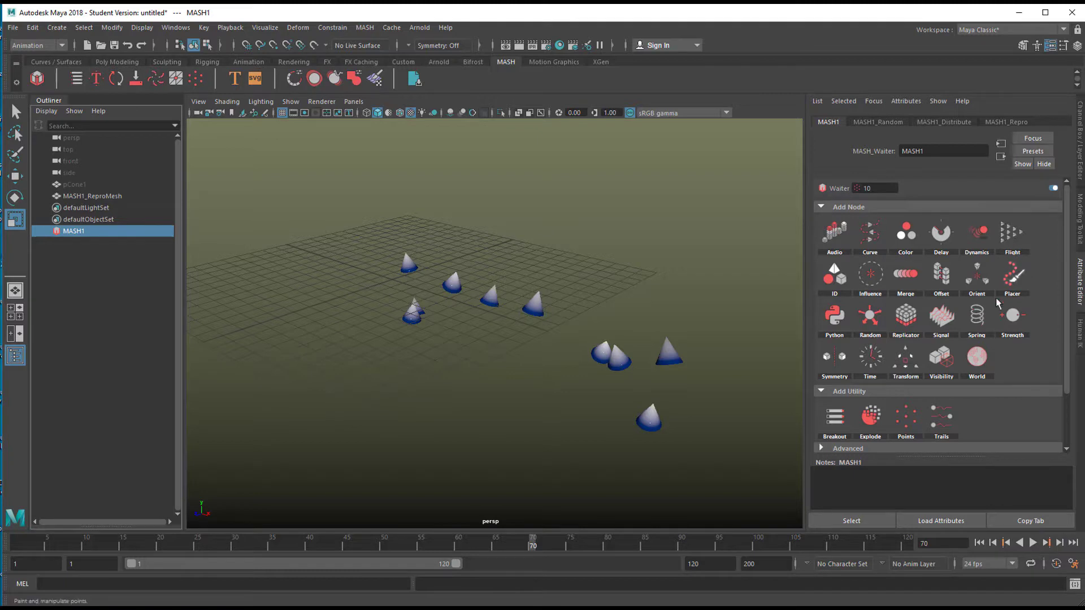
mouse_move(1011, 230)
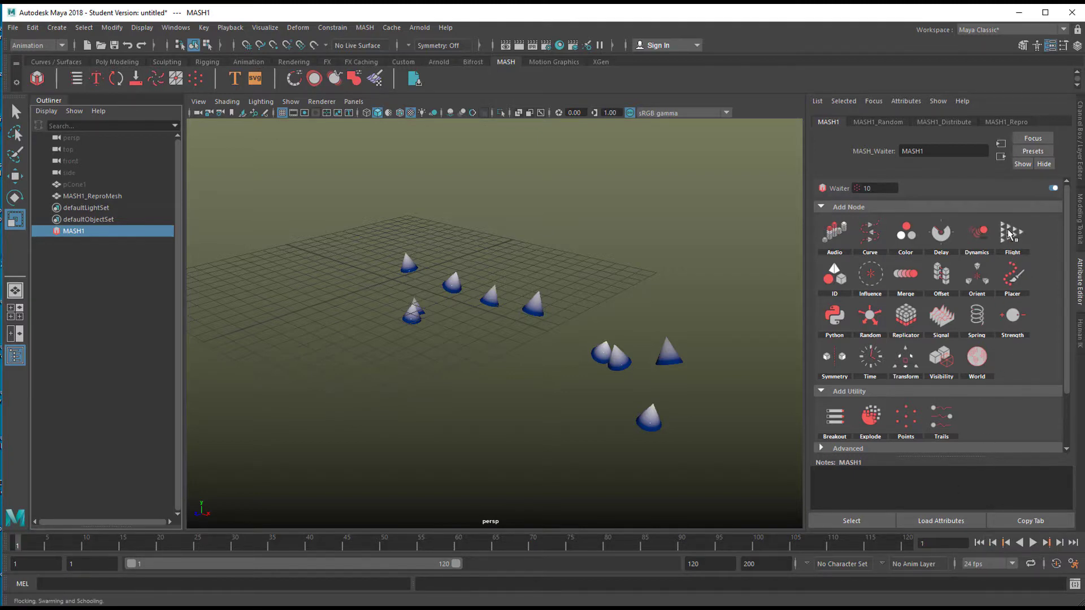
mouse_move(1013, 238)
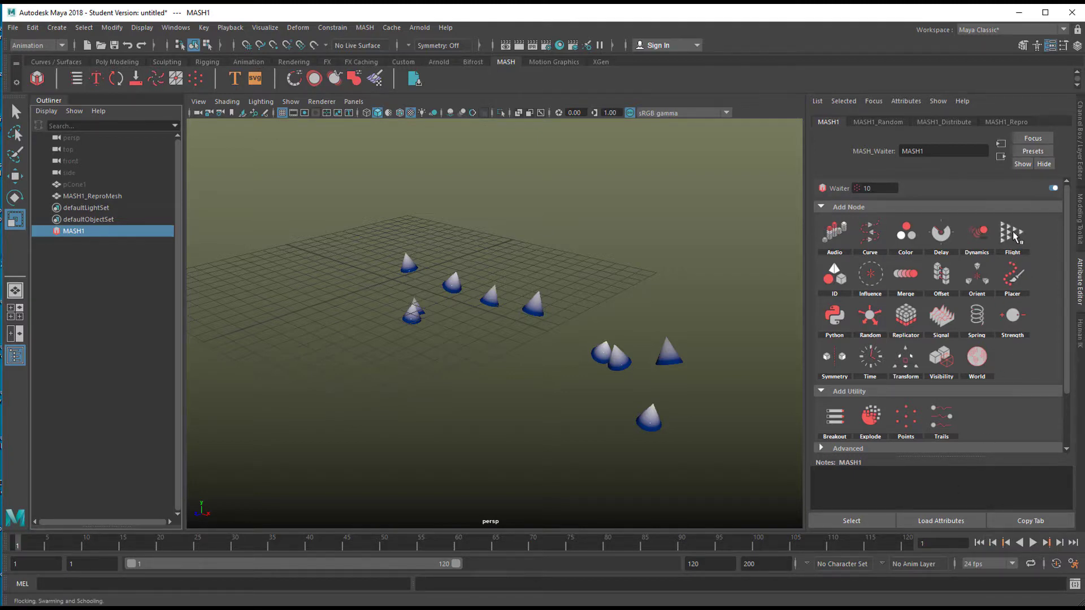
left_click(1011, 232)
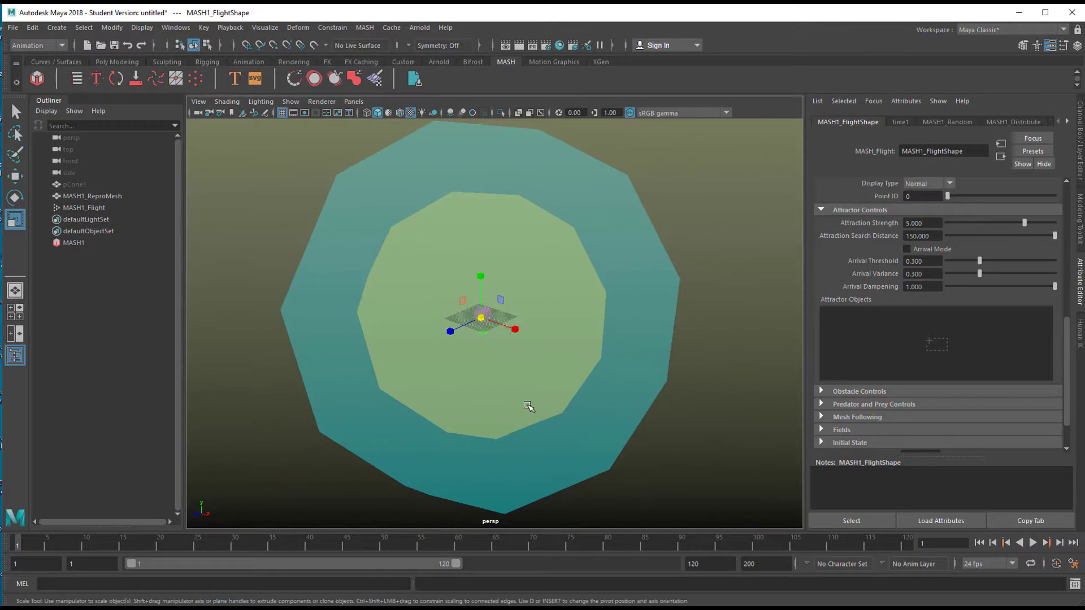
left_click(1033, 542)
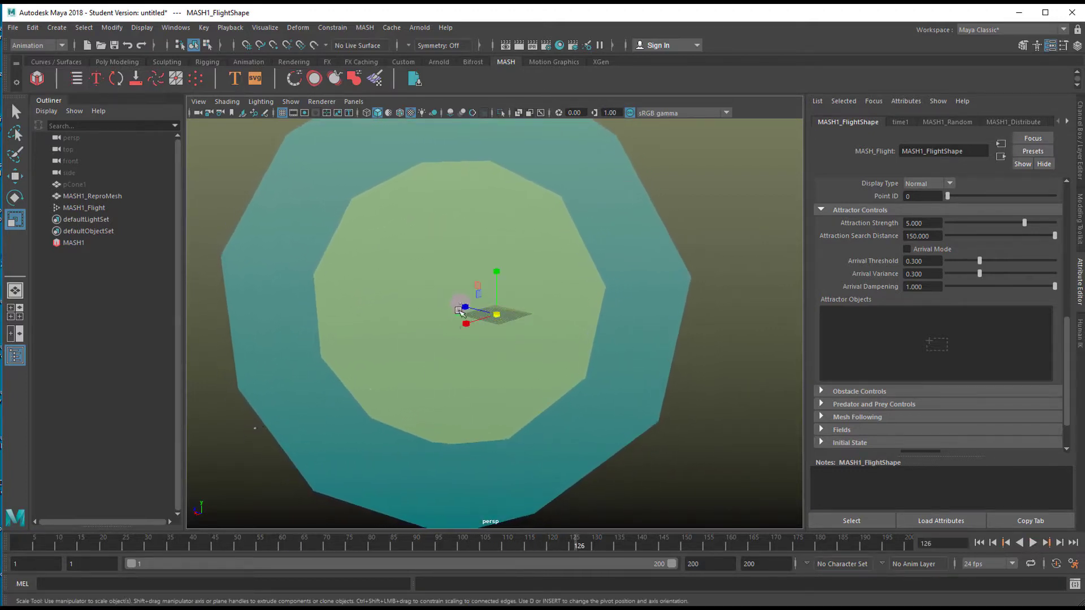
mouse_move(457, 349)
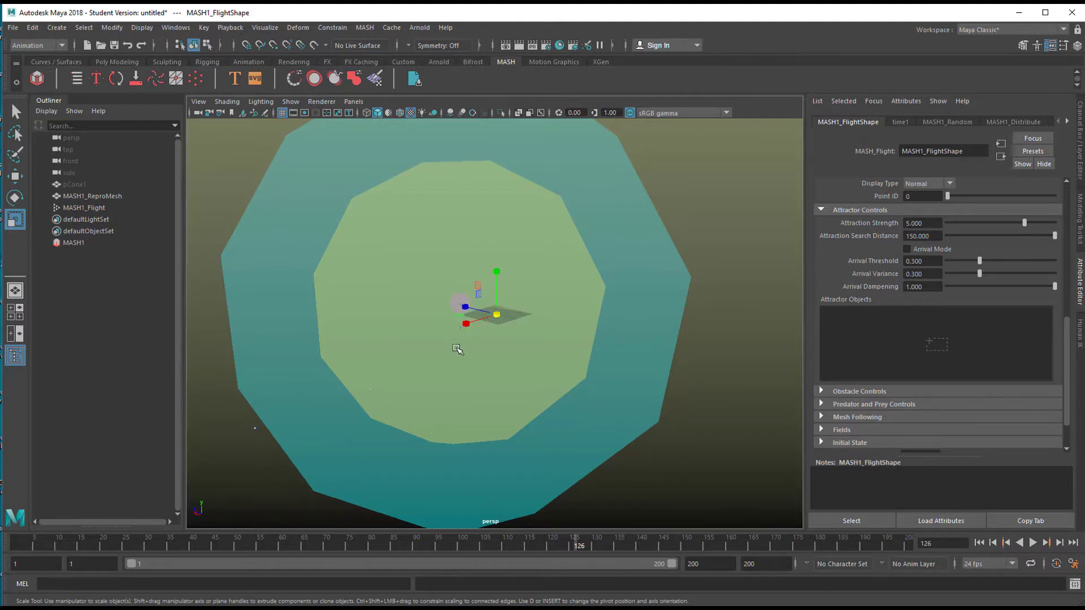
mouse_move(414, 396)
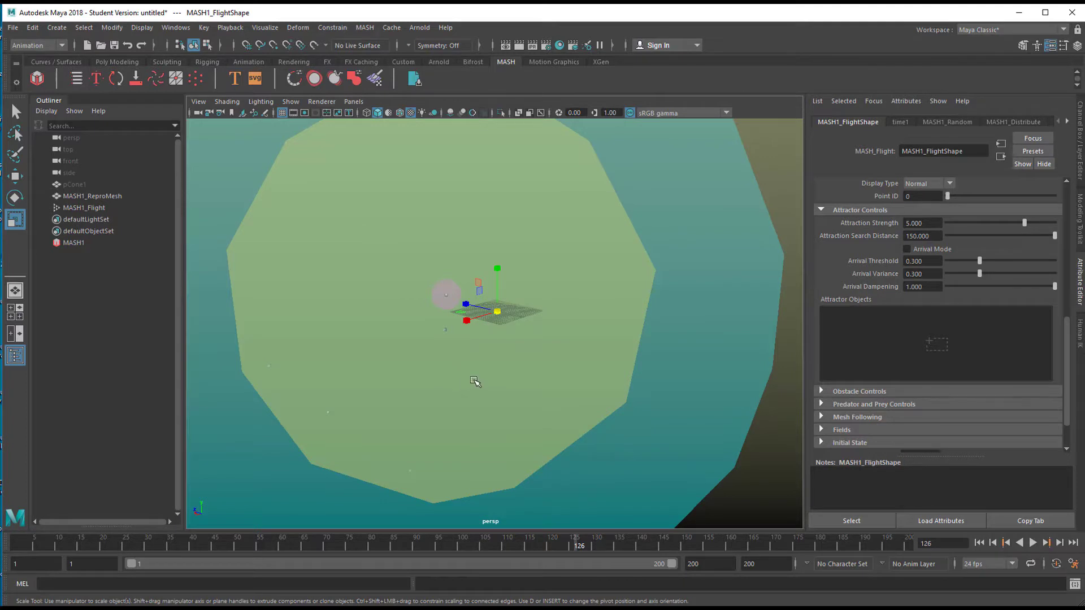
mouse_move(451, 402)
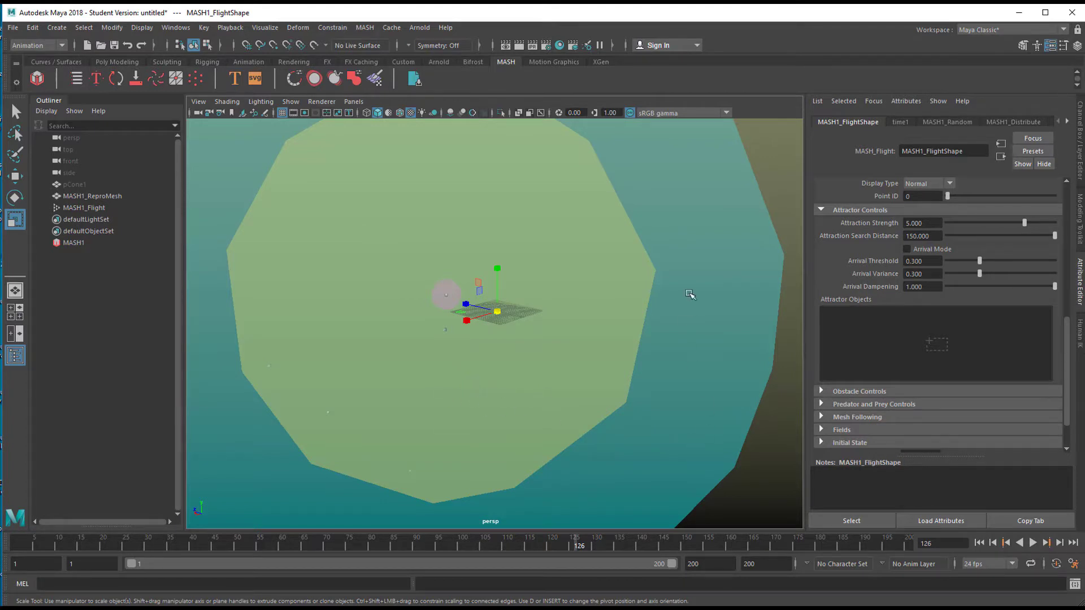
mouse_move(485, 129)
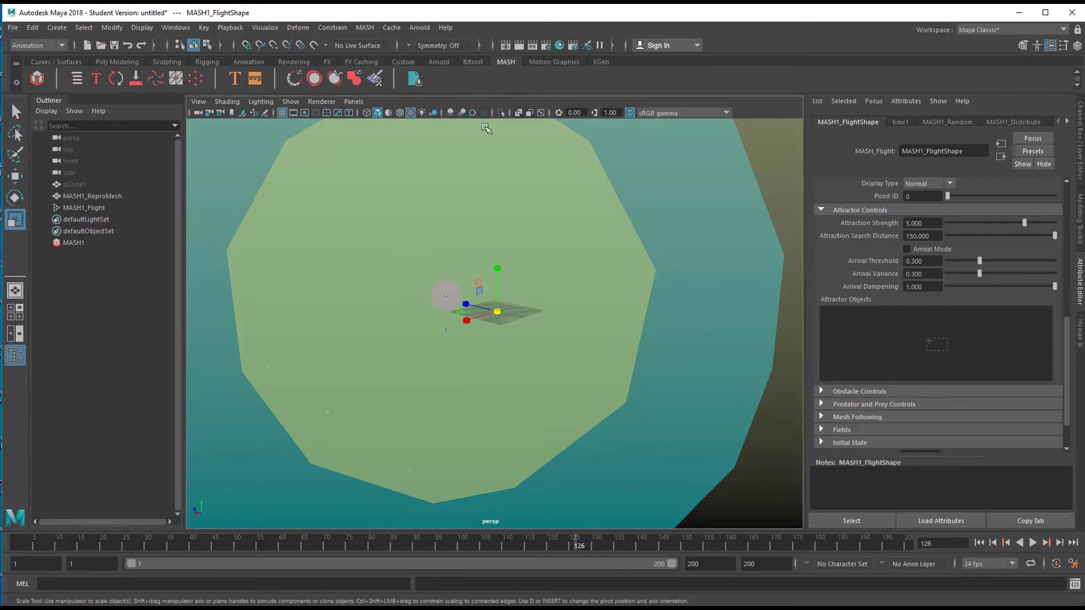
mouse_move(599, 424)
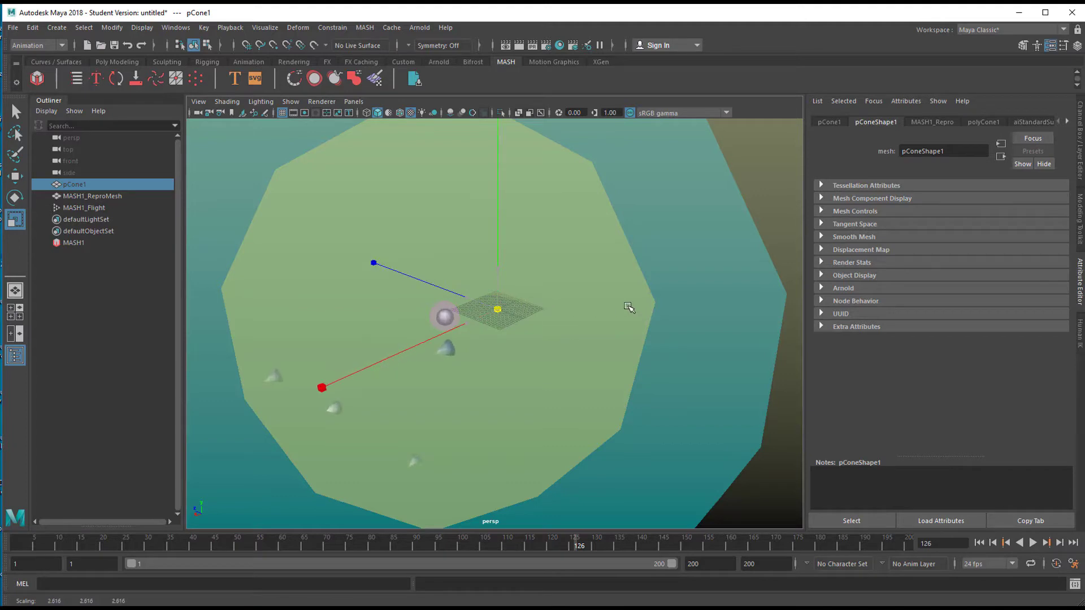
Step: Rewind and play the flocking animation from frame 1, stop it, and select MASH1
left_click(1032, 543)
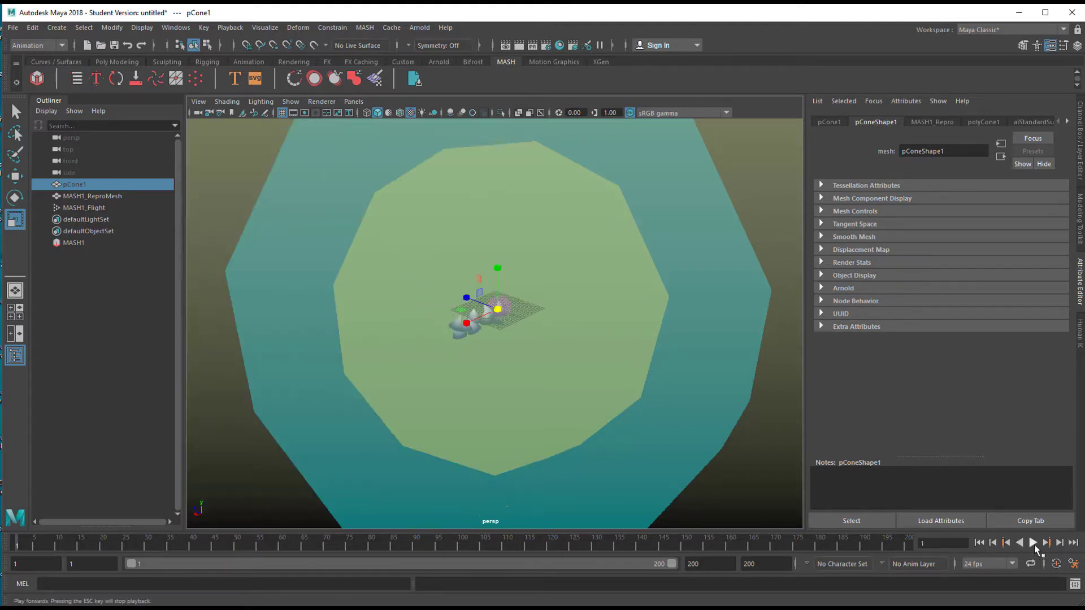
left_click(1007, 543)
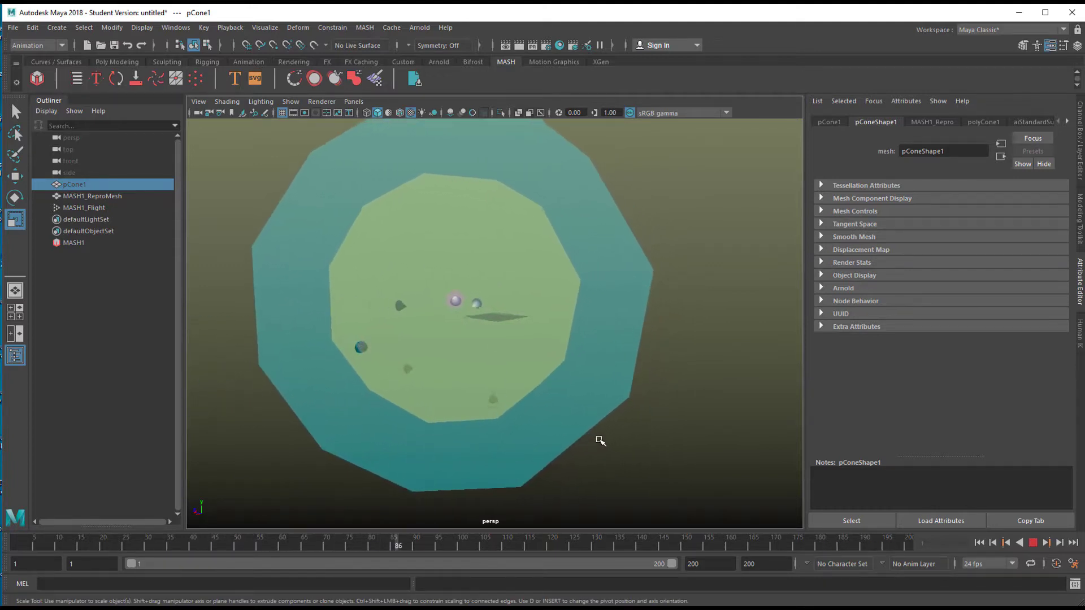
left_click(1031, 544)
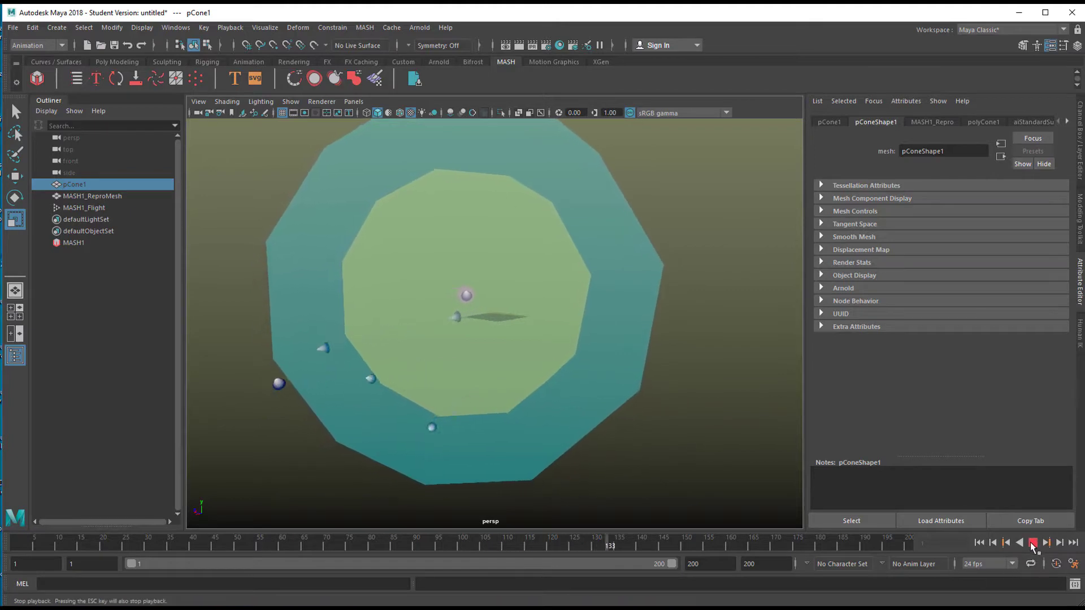
left_click(1032, 542)
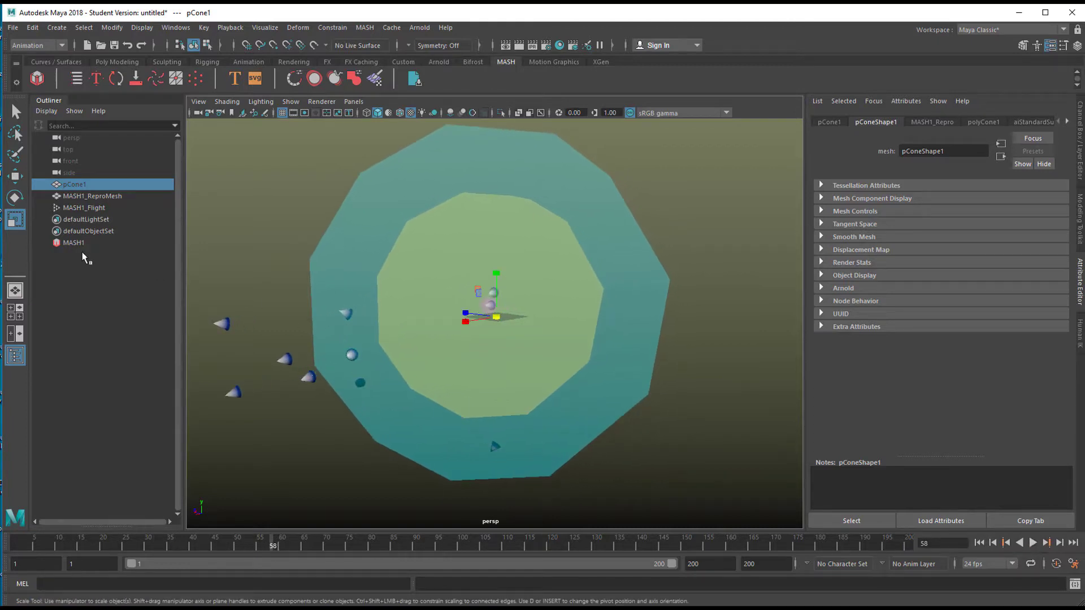
left_click(74, 242)
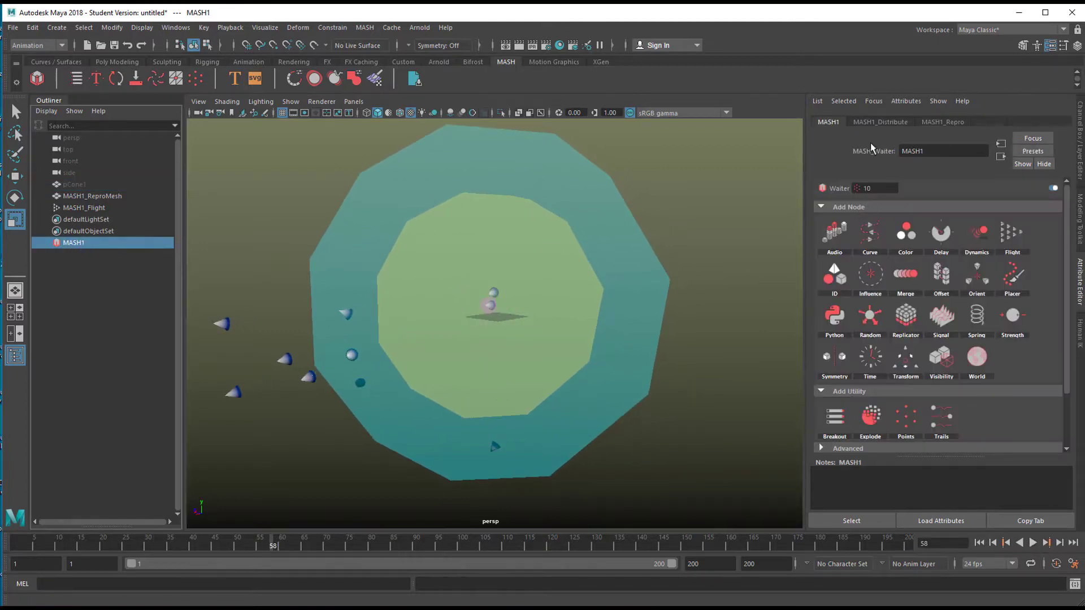
Step: Set MASH1_Distribute Number of Points to 300 and return to the first frame
left_click(880, 123)
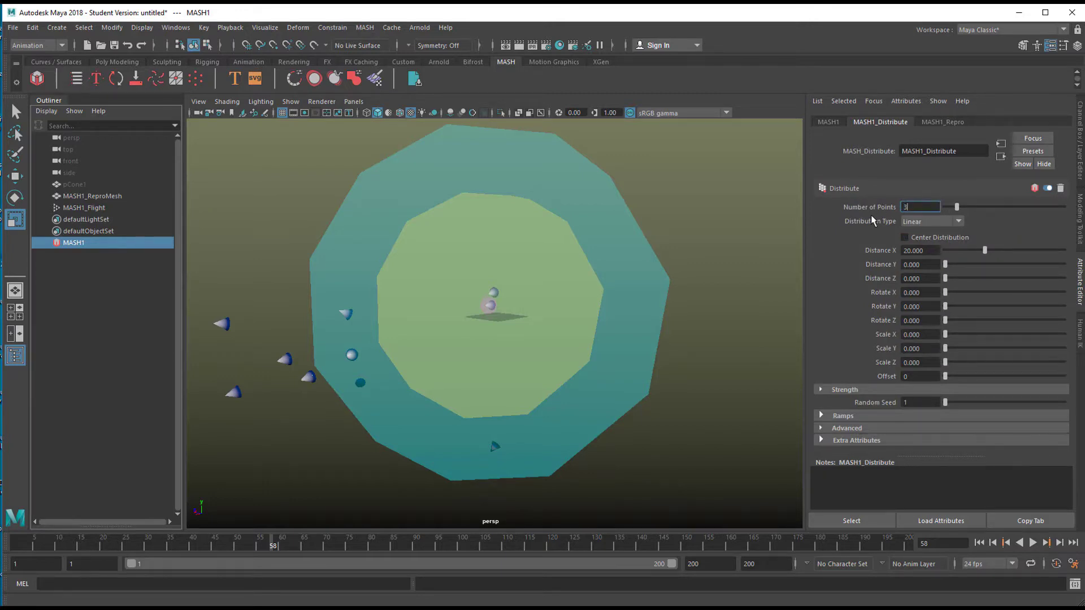
type("300")
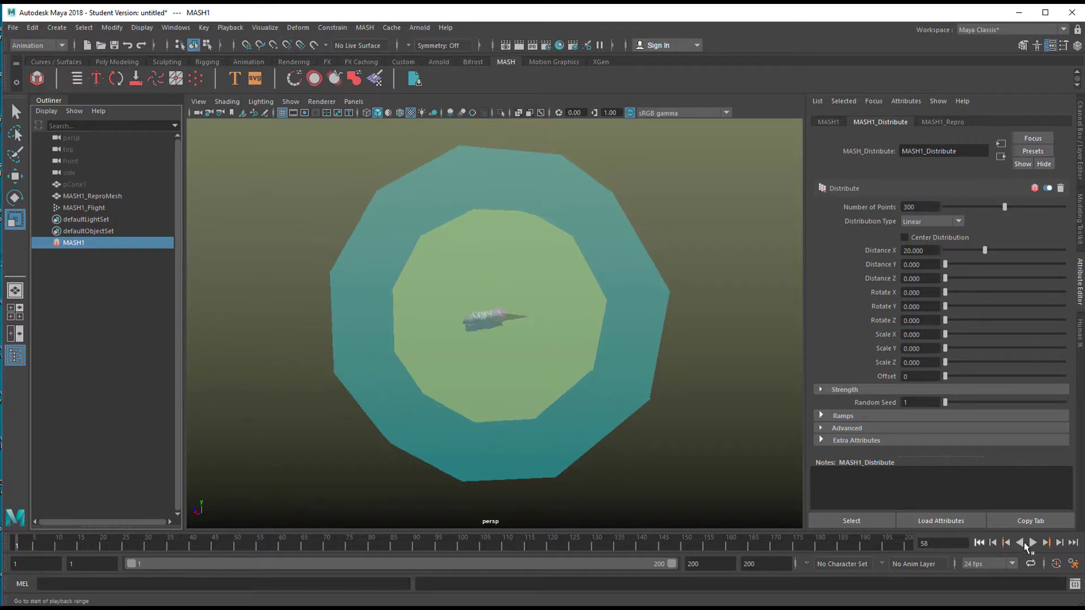
left_click(1031, 543)
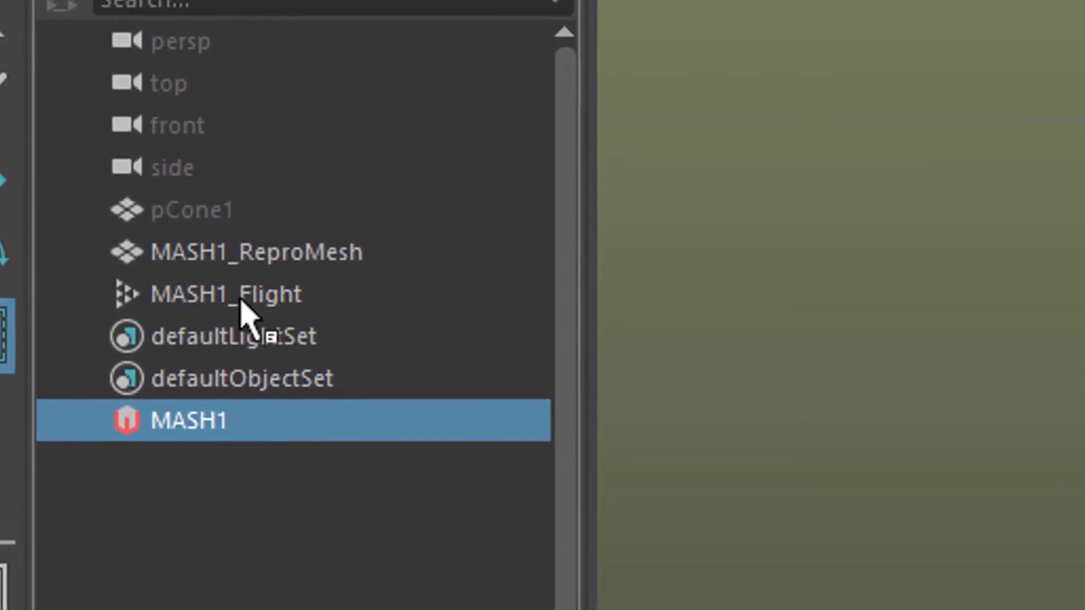
Step: Select MASH1_Flight to set Gravitate Strength 10.621 and Gravitate Distance 90
left_click(222, 294)
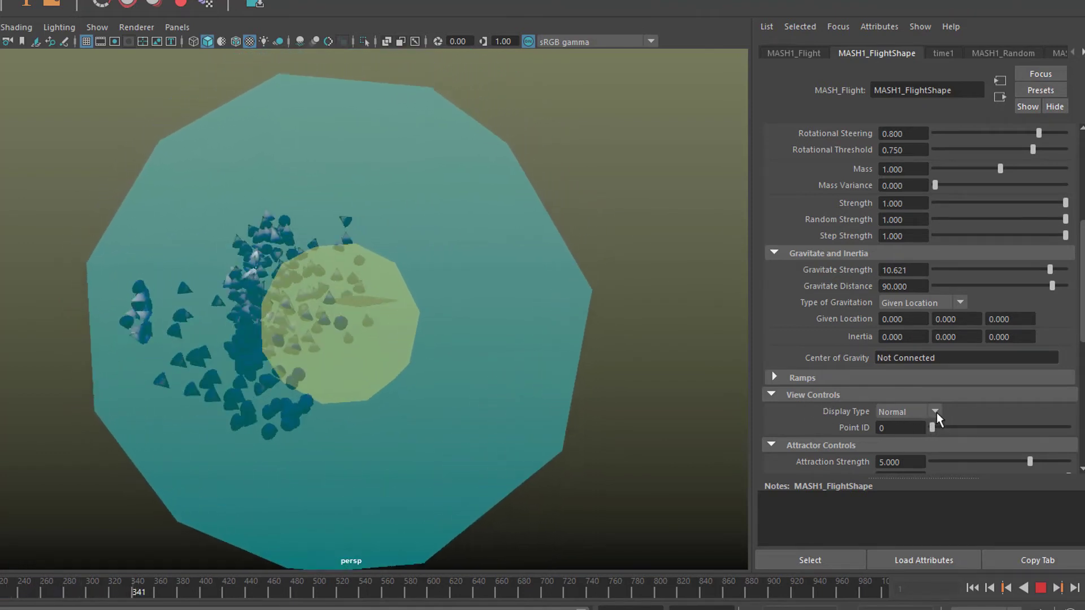
Step: Set the Flight node's Display Type to None so the helper shapes disappear
left_click(934, 411)
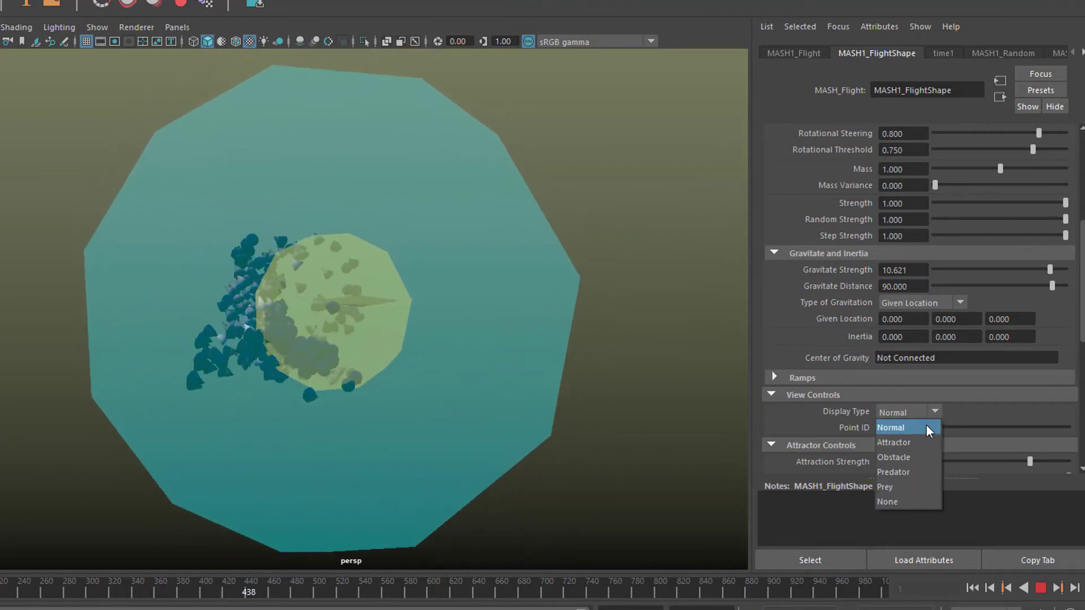
left_click(886, 502)
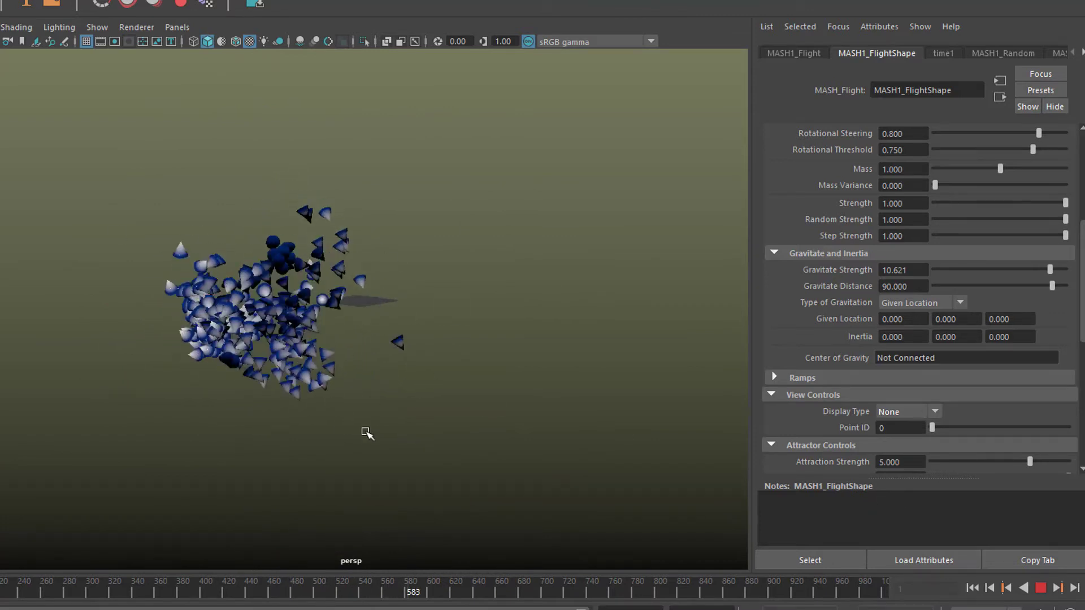
left_click(1041, 588)
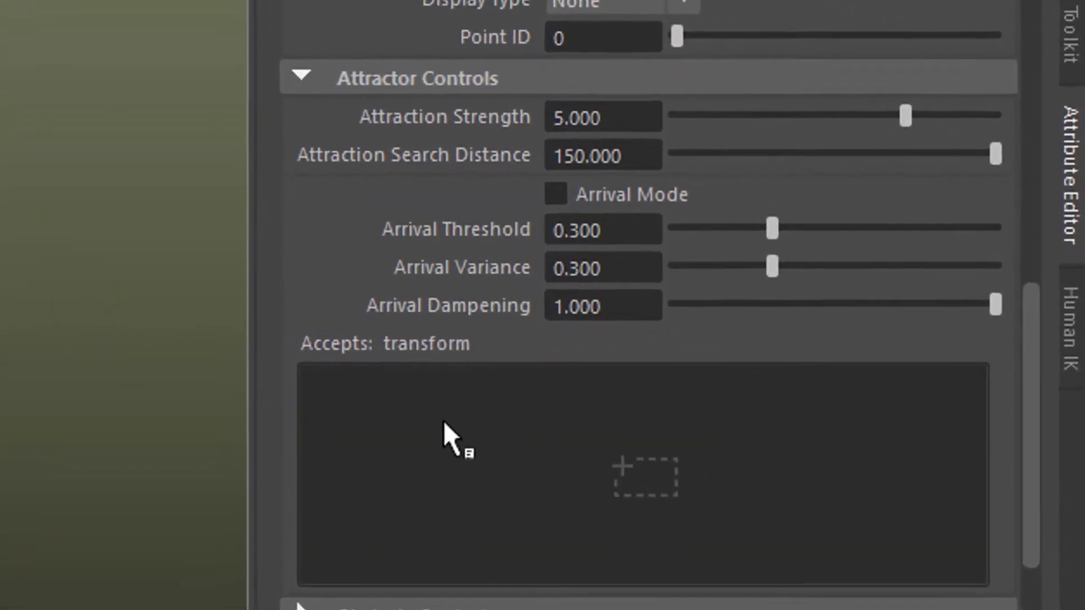
Step: Attract the flock to MASH1_FlightShape_loc with strength 5 and search distance 150, and play it
scroll("up", 3)
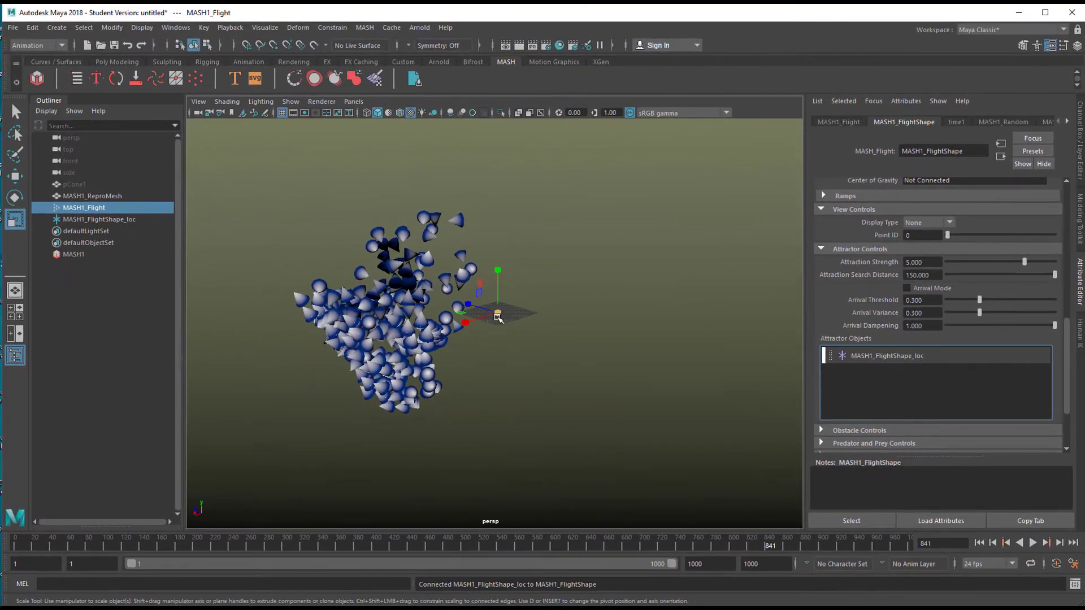
scroll("down", 3)
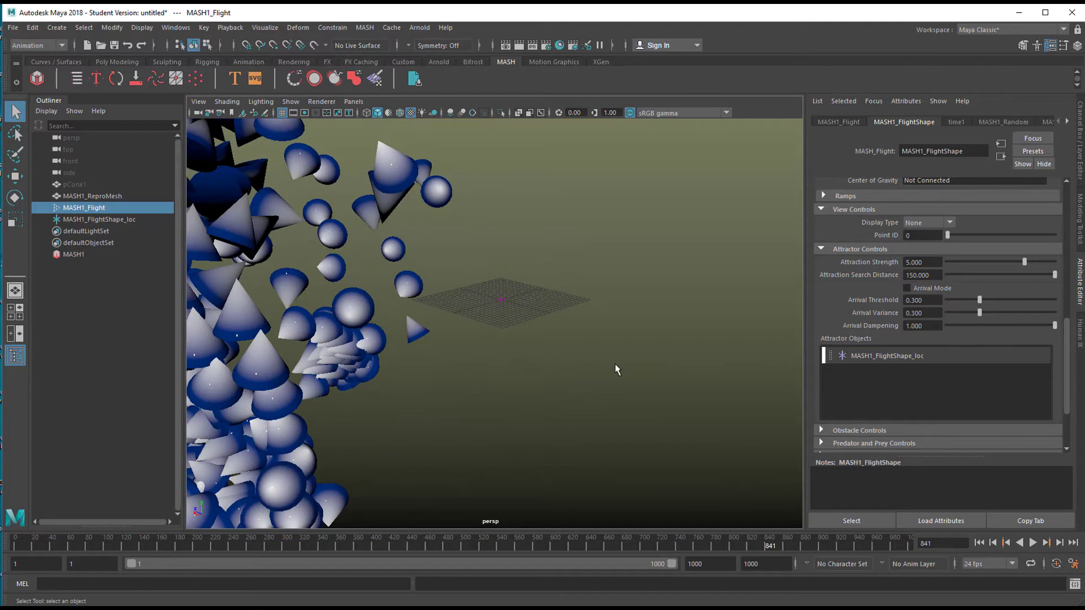
left_click(978, 542)
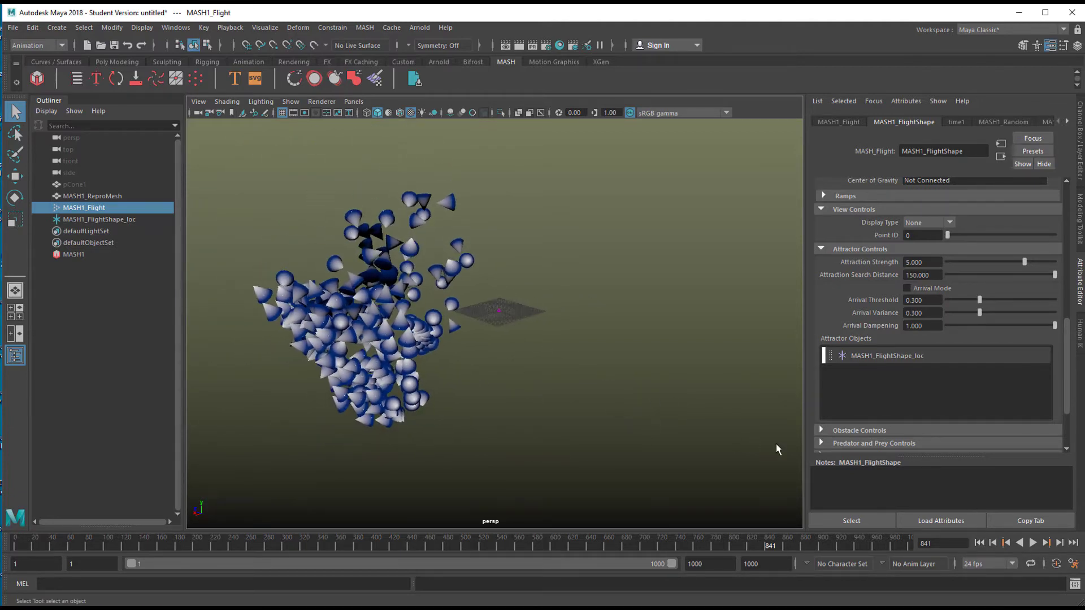
left_click(1032, 542)
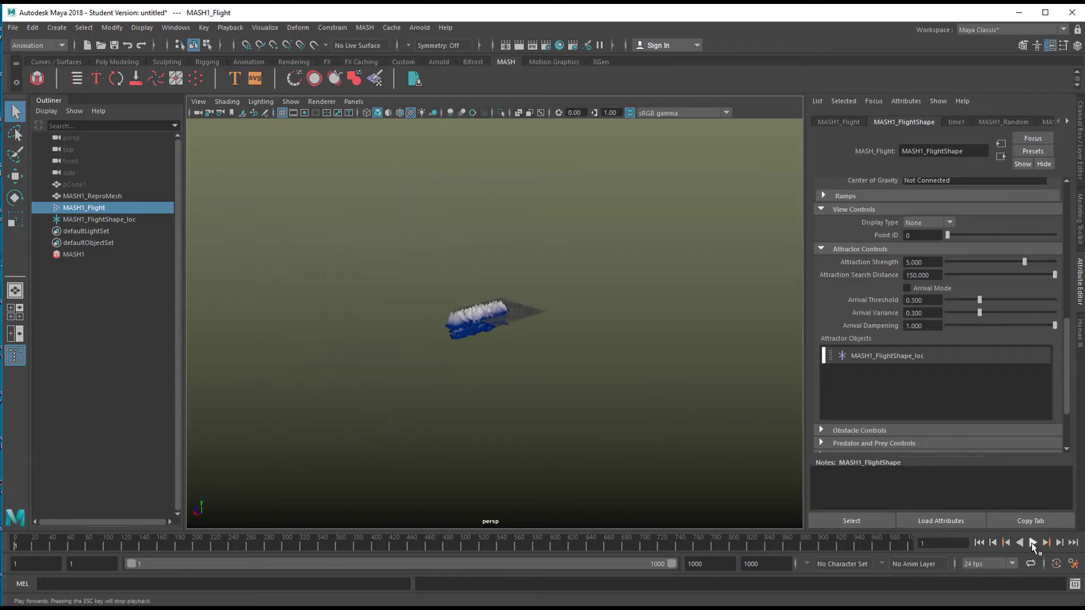
left_click(1032, 543)
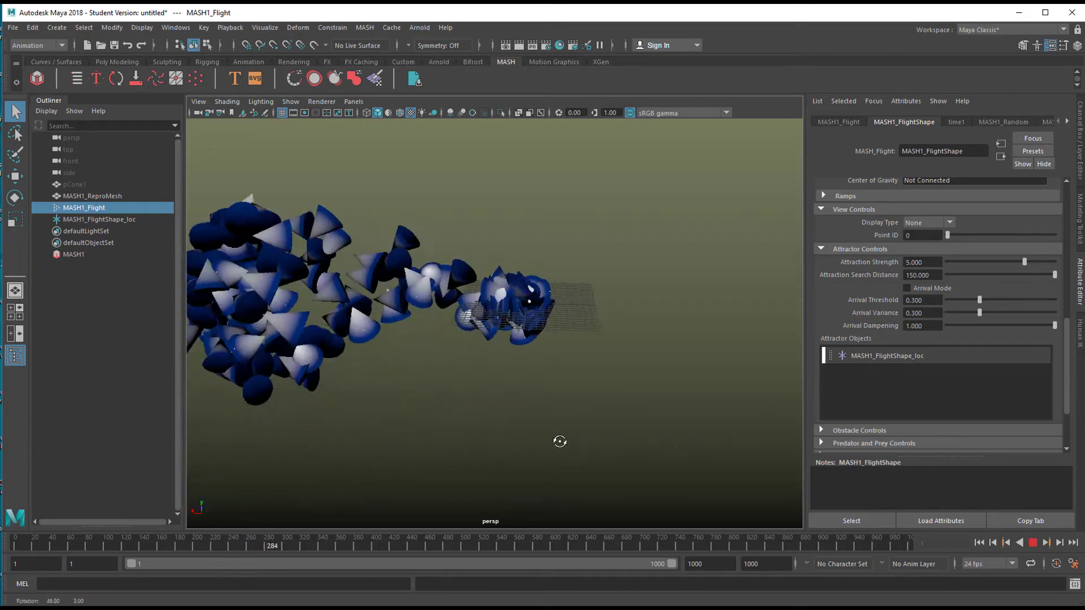
left_click(315, 546)
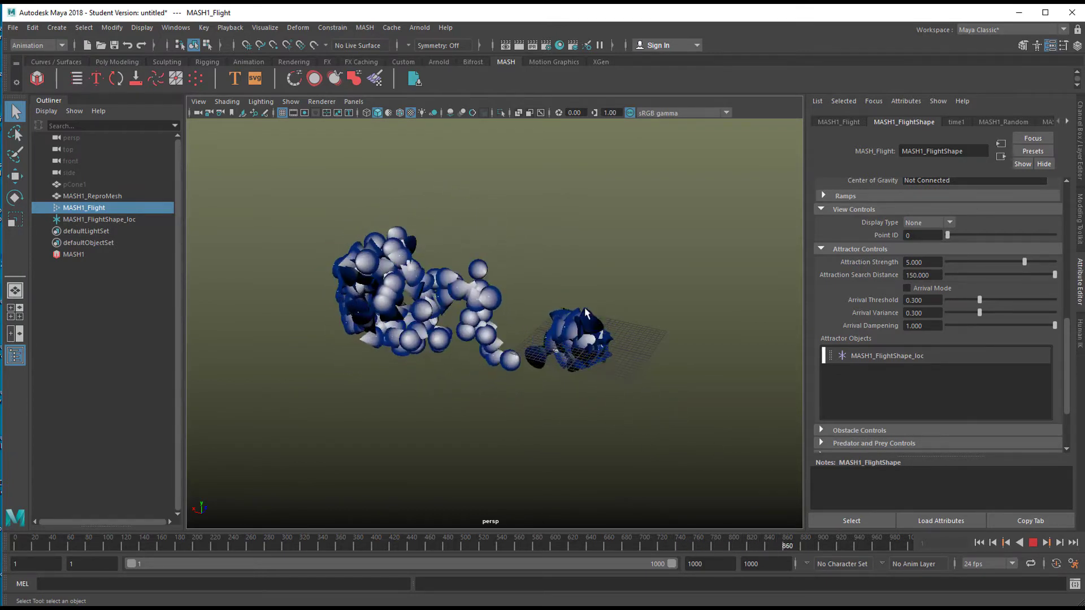
Step: Pause playback and select MASH1_FlightShape_loc to edit it from the top view
left_click(1034, 543)
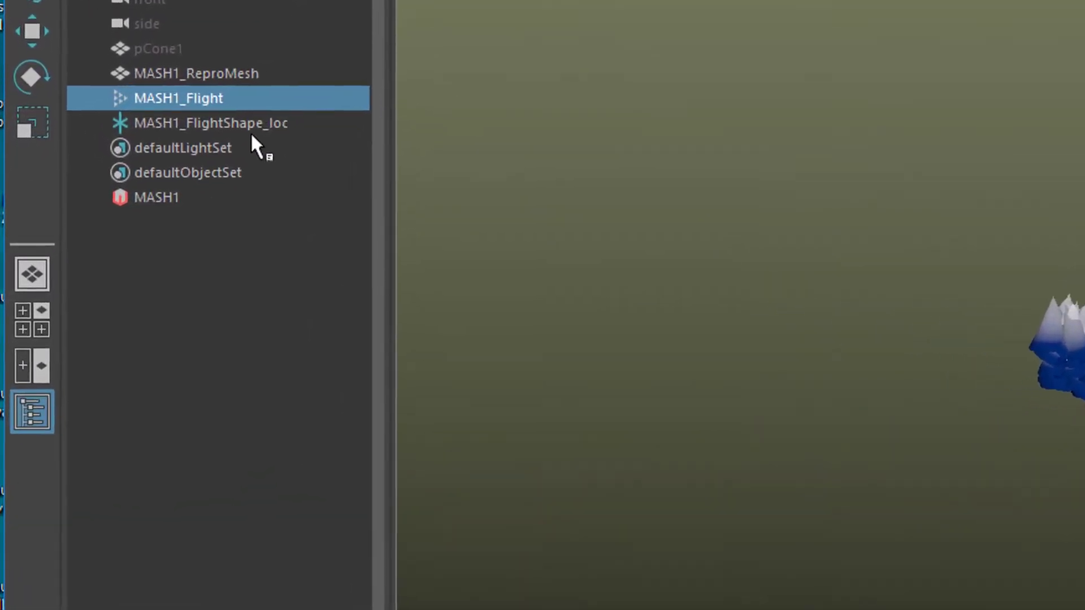
left_click(211, 123)
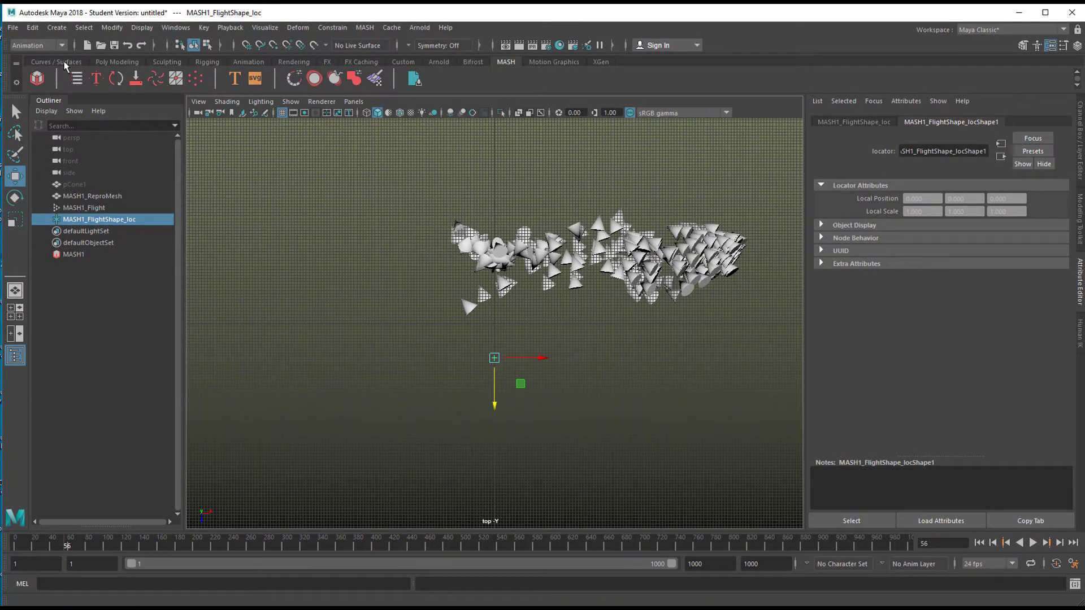
Step: Create nurbsCircle1 with radius 60 around the flock, then select the flight locator
left_click(56, 61)
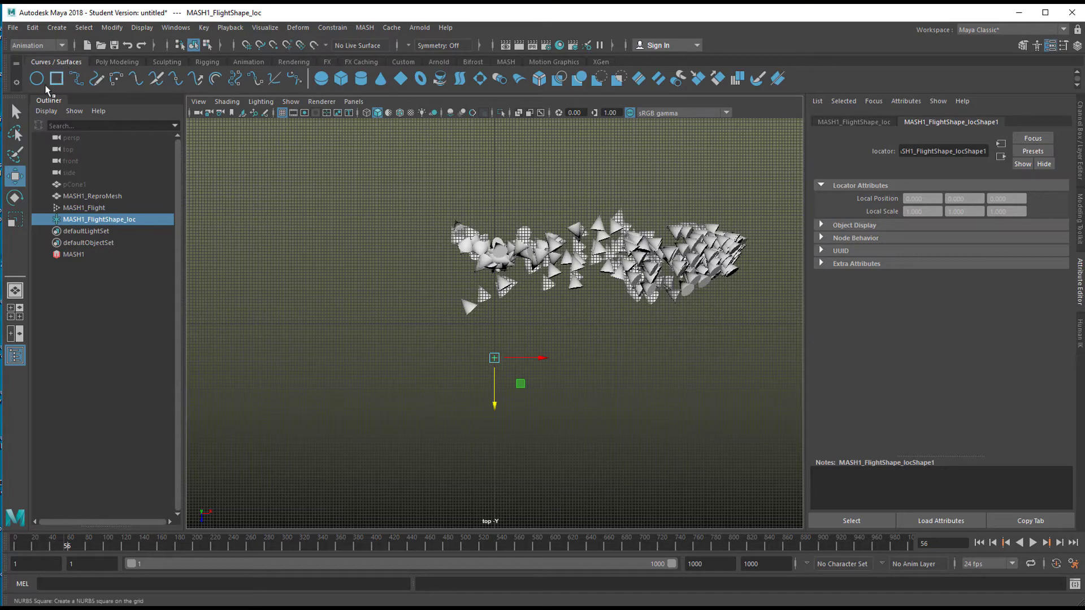
left_click(37, 78)
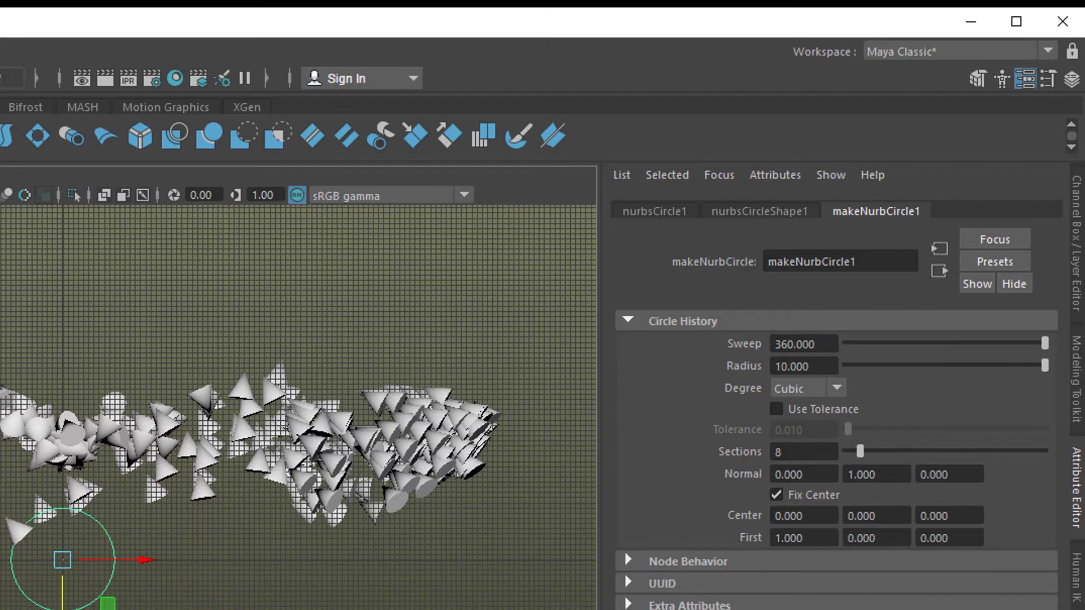
triple_click(809, 356)
type("60.000")
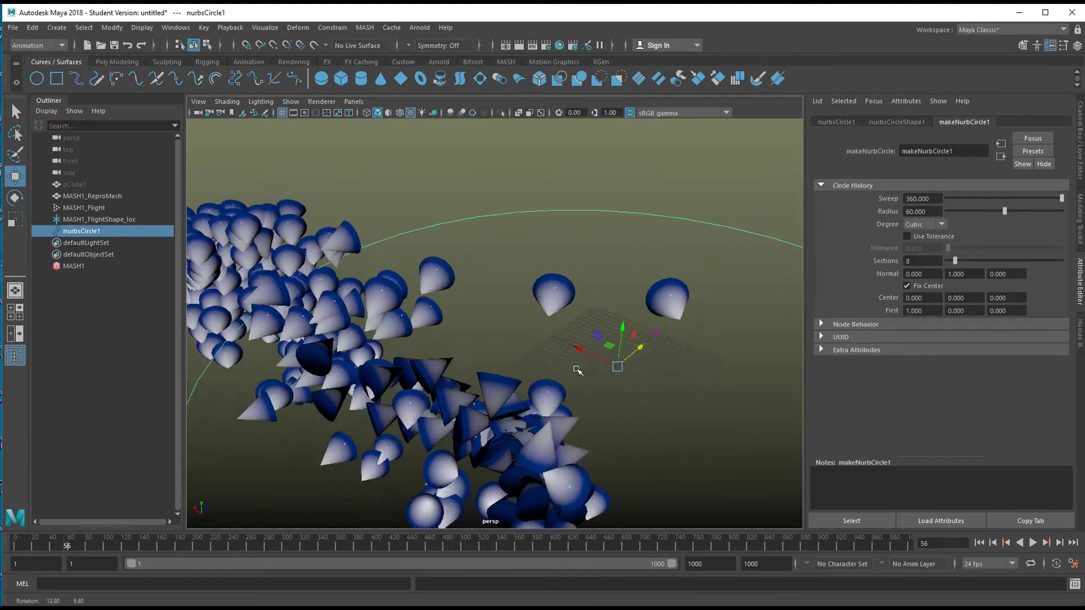
left_click(100, 219)
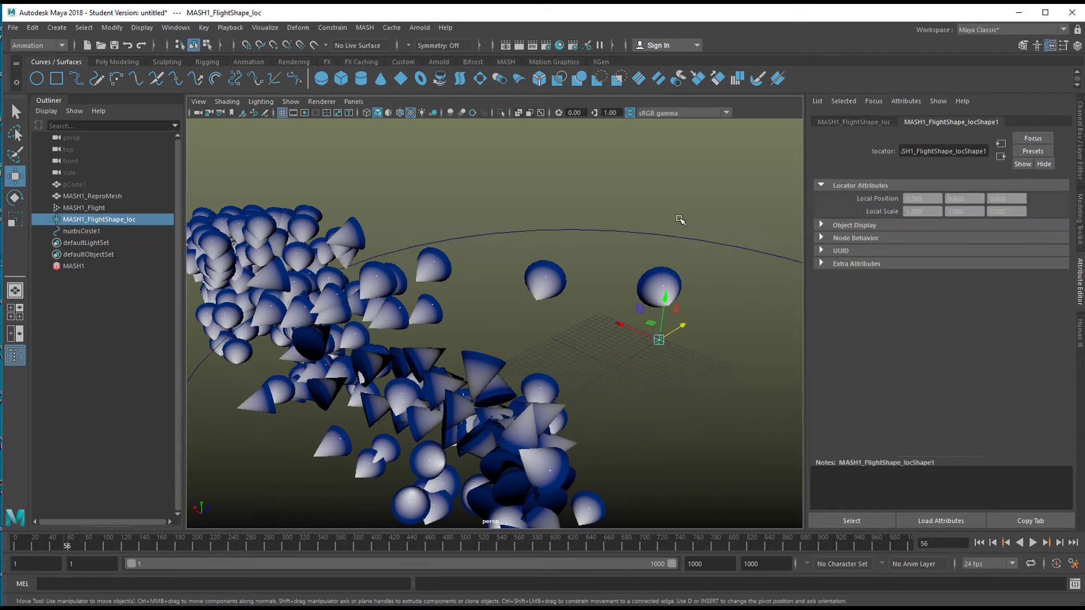
Step: Attach the locator to nurbsCircle1 via Constrain > Motion Paths, creating motionPath1
left_click(81, 231)
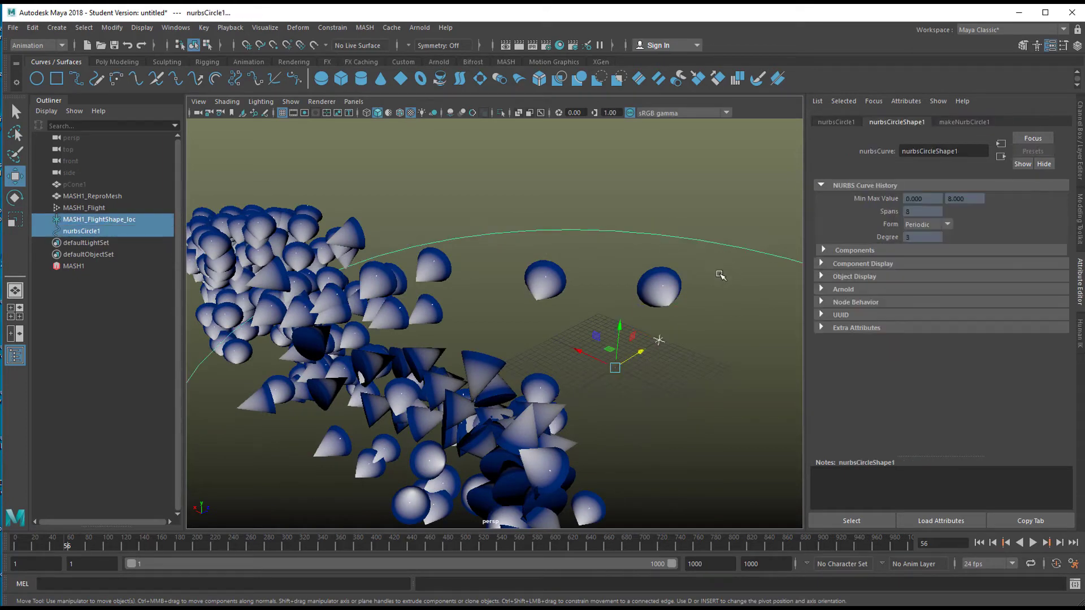
mouse_move(620, 336)
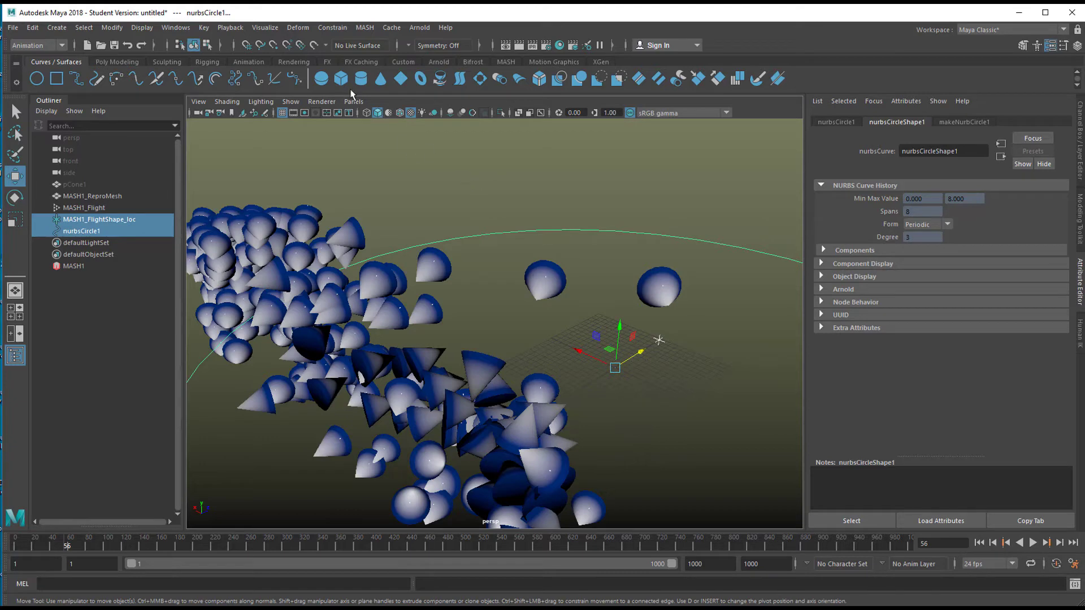
mouse_move(49, 54)
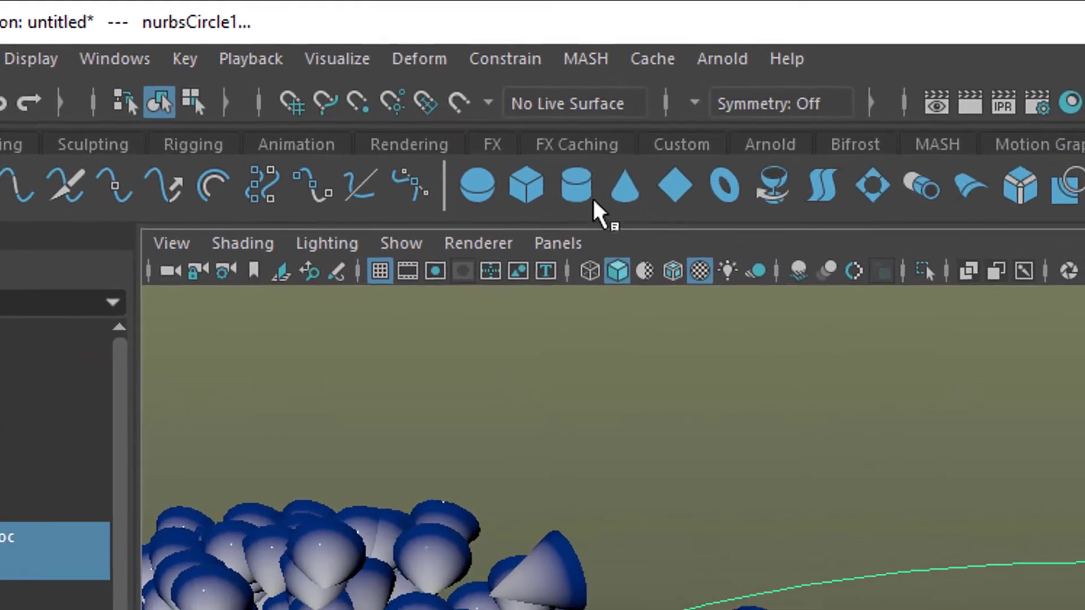
left_click(504, 59)
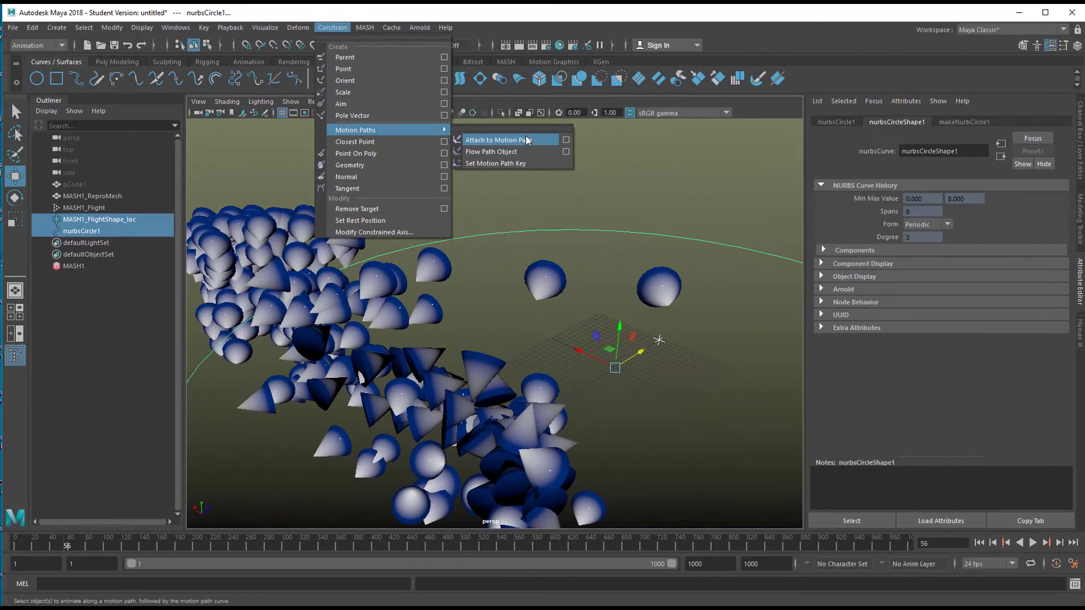
left_click(495, 140)
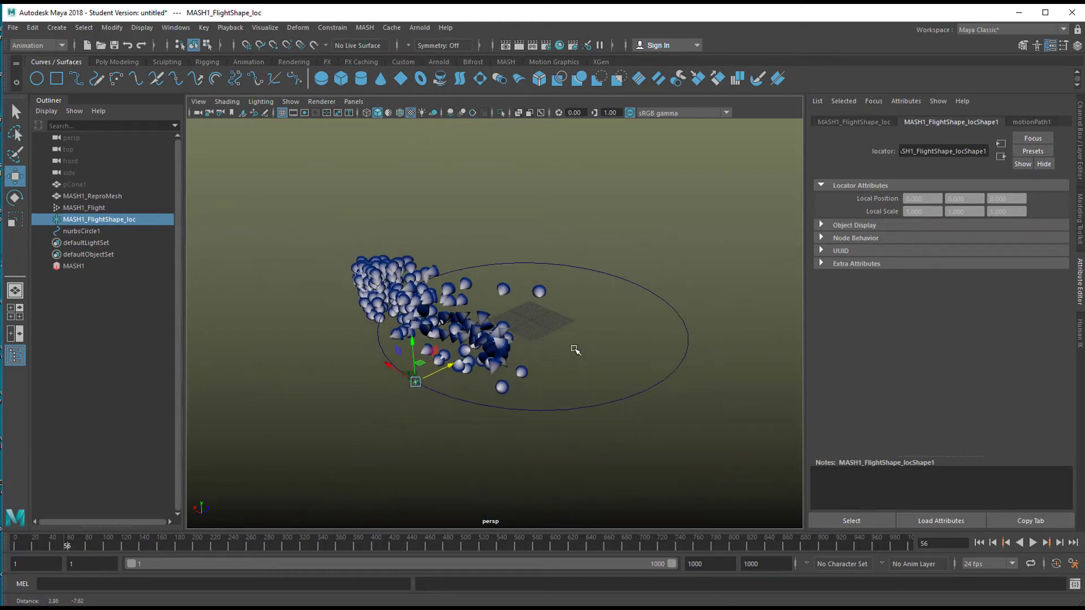
Step: Play the flock trailing the locator around the circle, stop, and select nurbsCircle1
left_click(1031, 543)
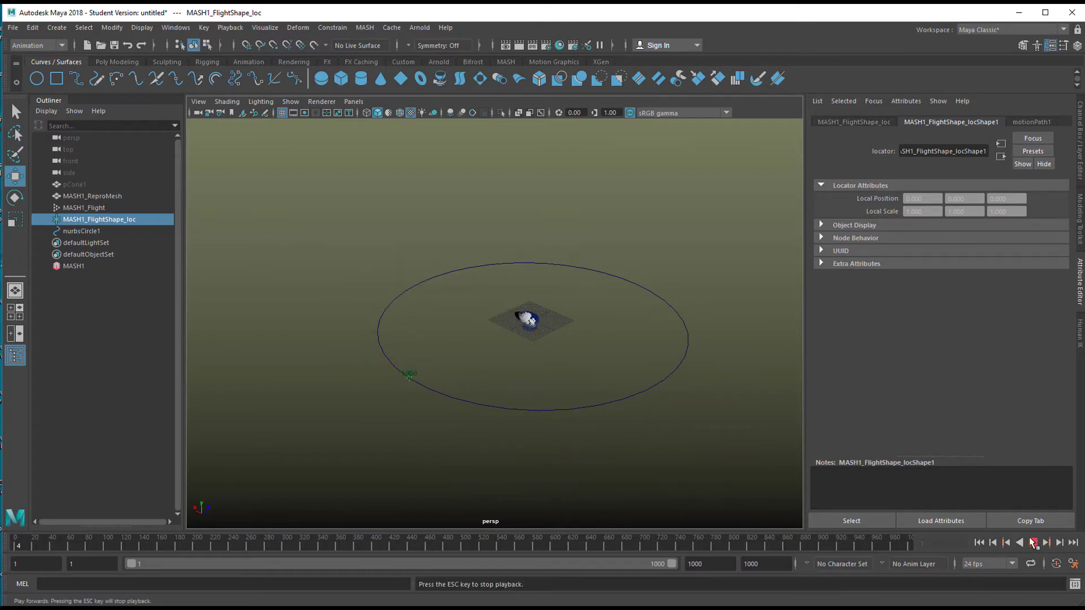
left_click(1032, 543)
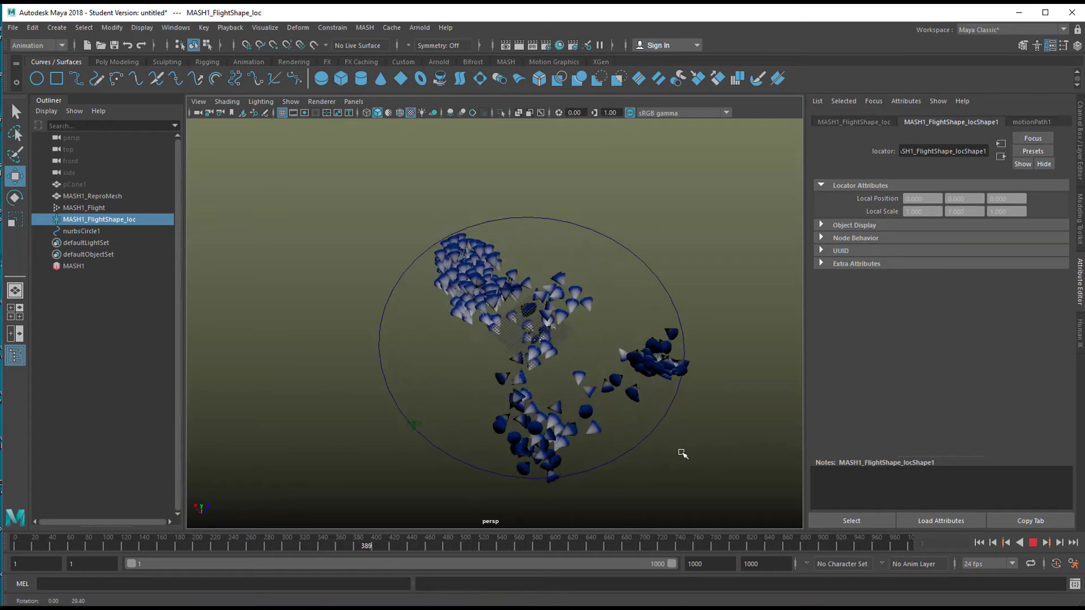
left_click(1031, 542)
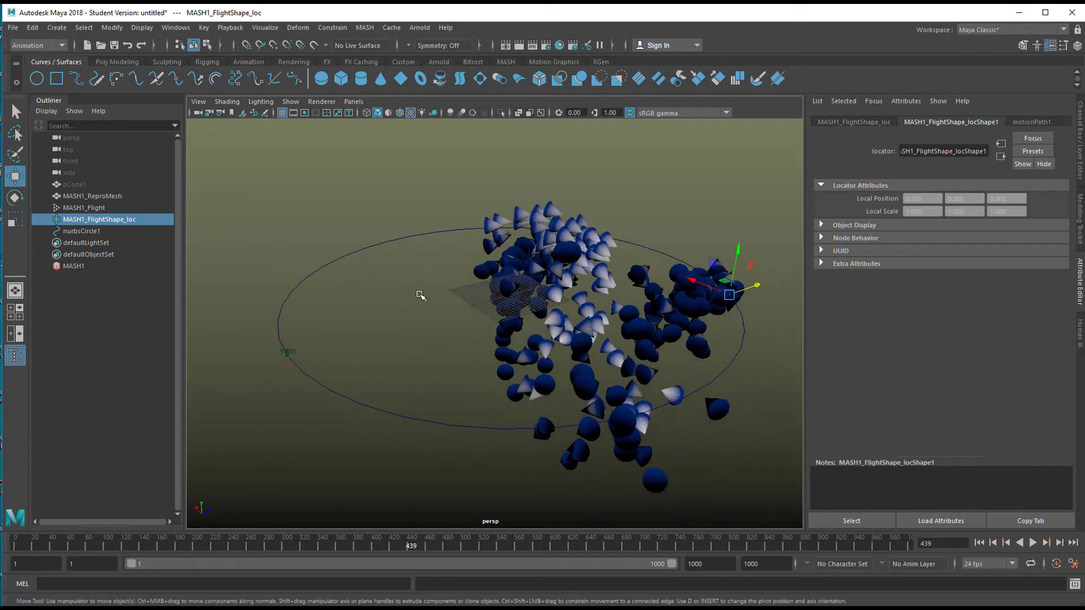
left_click(83, 230)
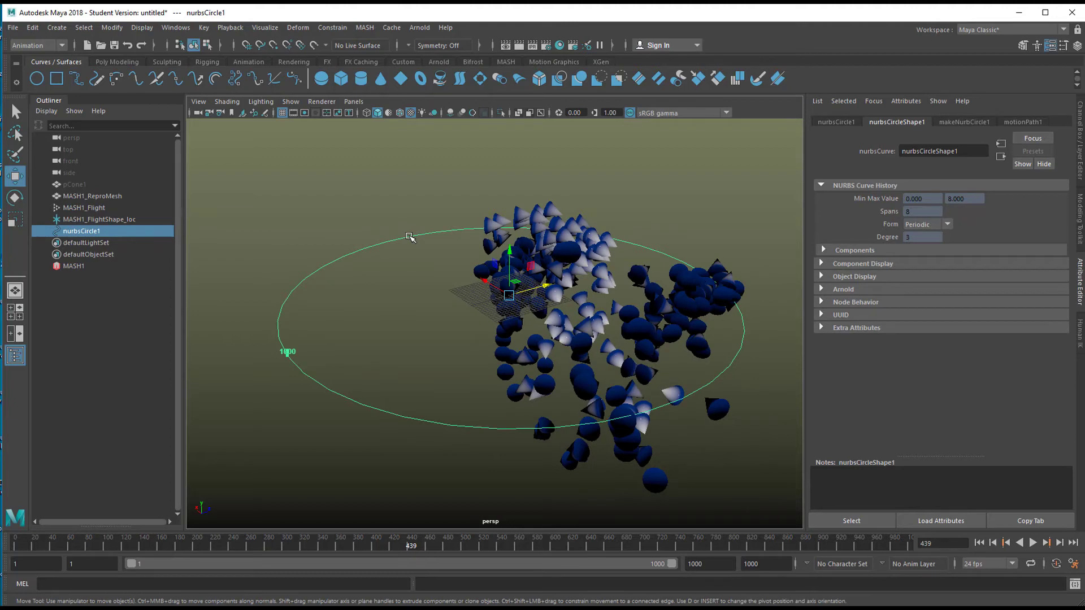
Step: Move several CVs of nurbsCircle1 to turn it into an irregular lopsided loop
key("F8")
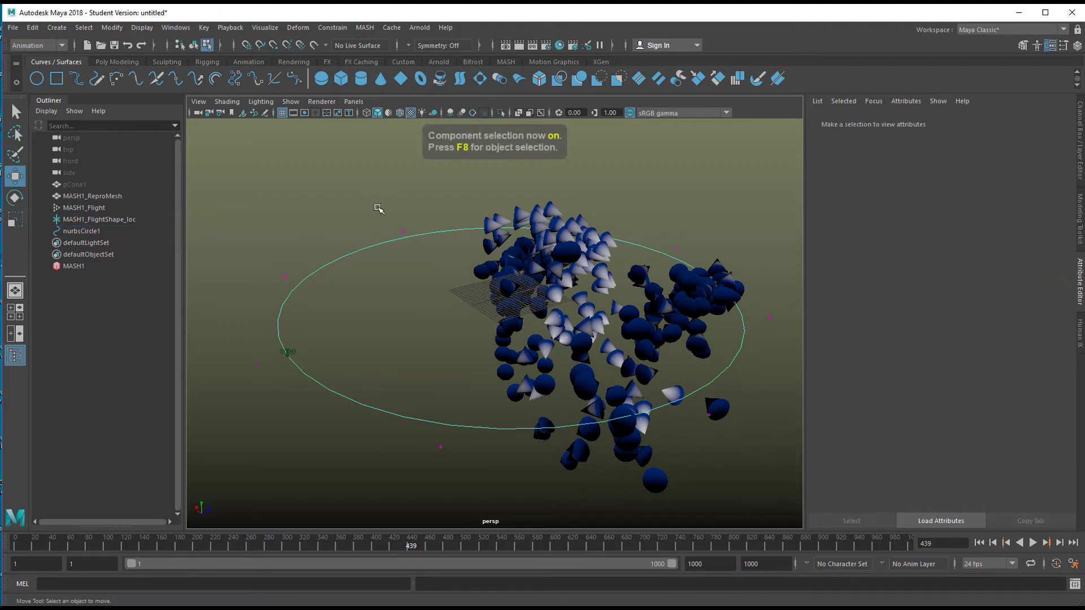
left_click(533, 239)
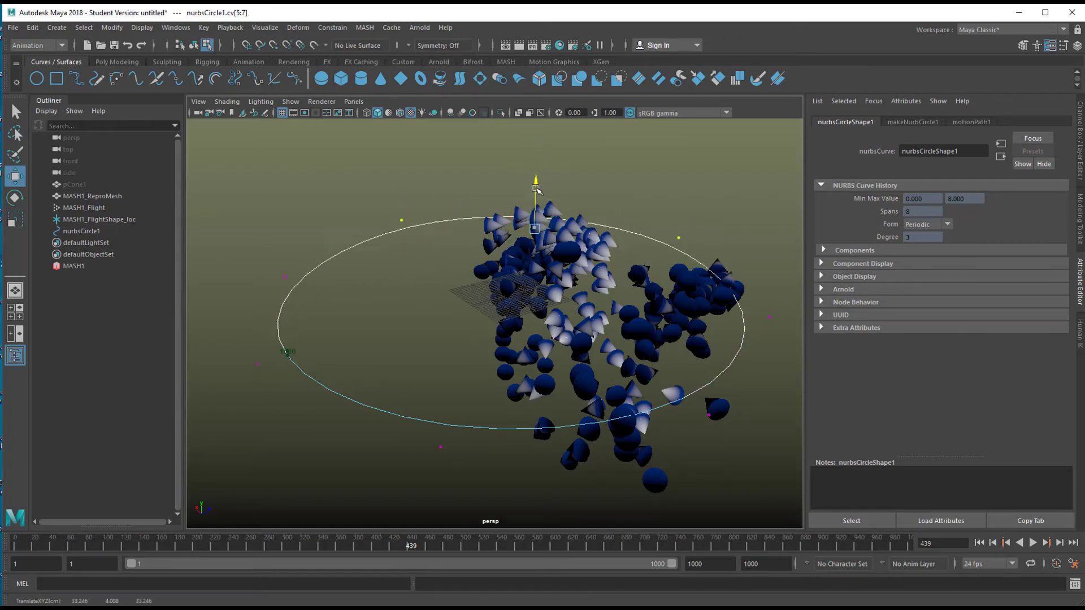
key("b")
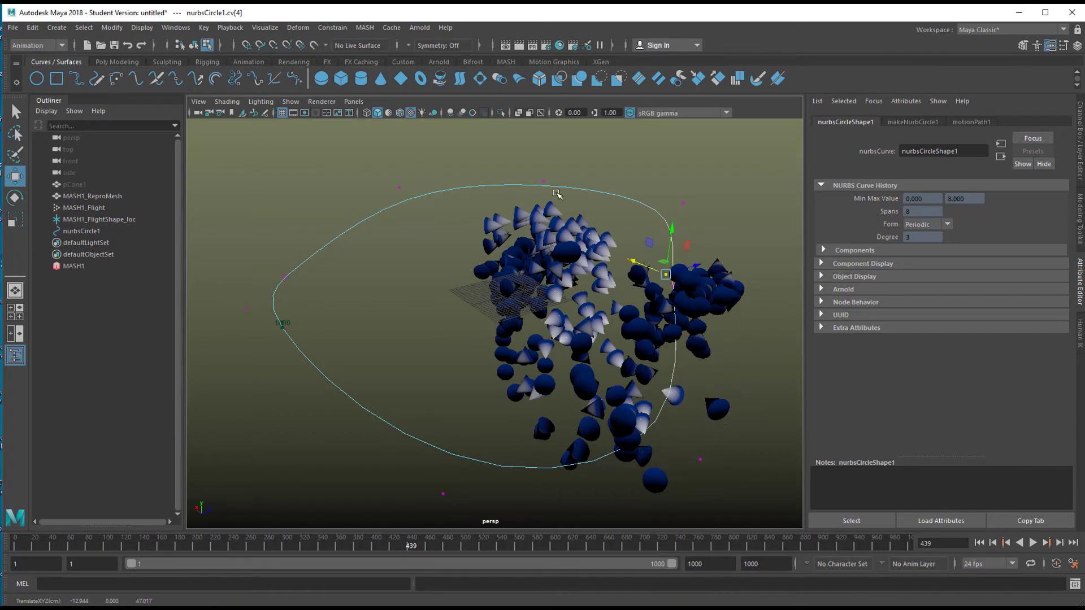
key("F8")
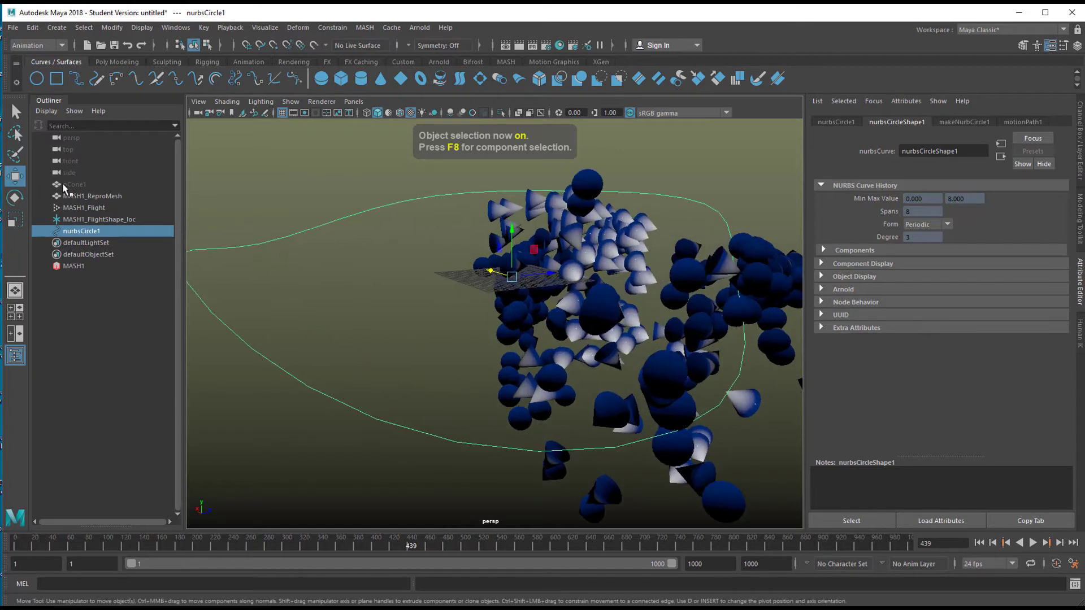
Step: Scale pCone1 down to about 0.785 and play the smaller flock along the loop
left_click(75, 183)
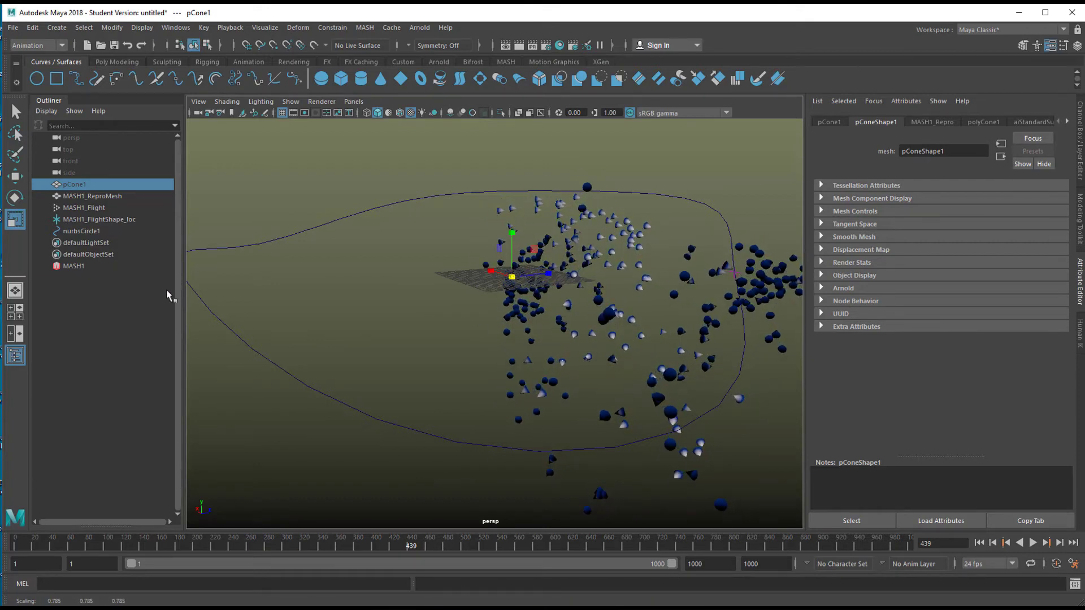
left_click(1045, 543)
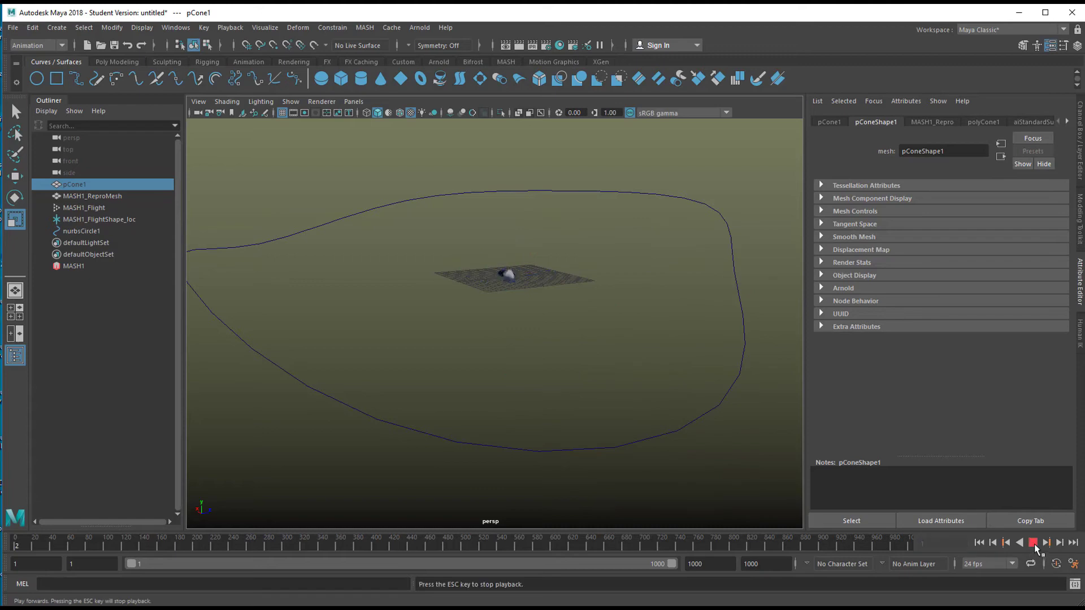
left_click(1037, 543)
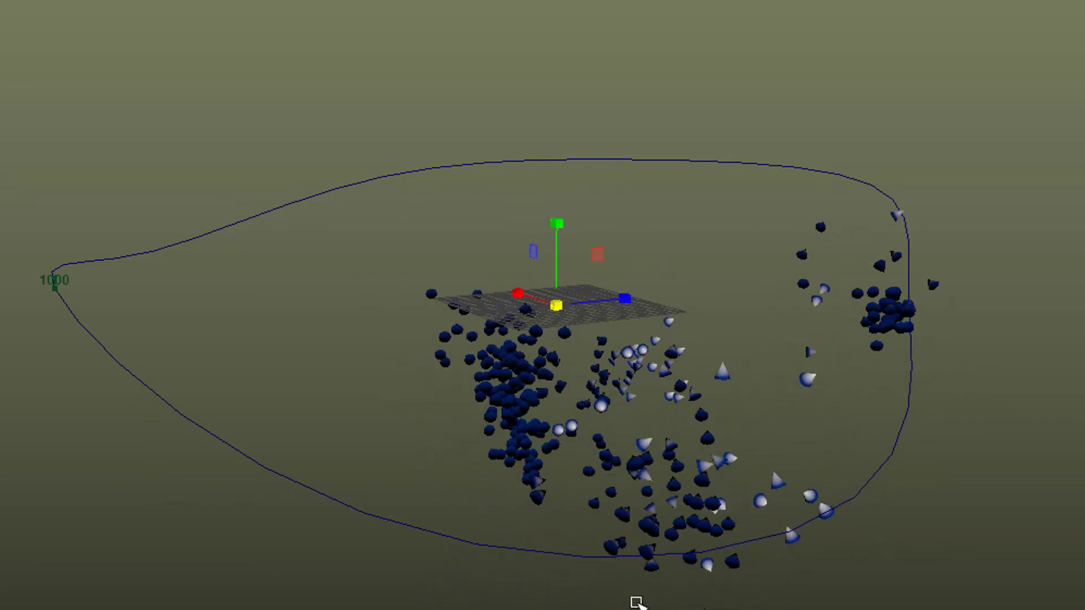
mouse_move(55, 289)
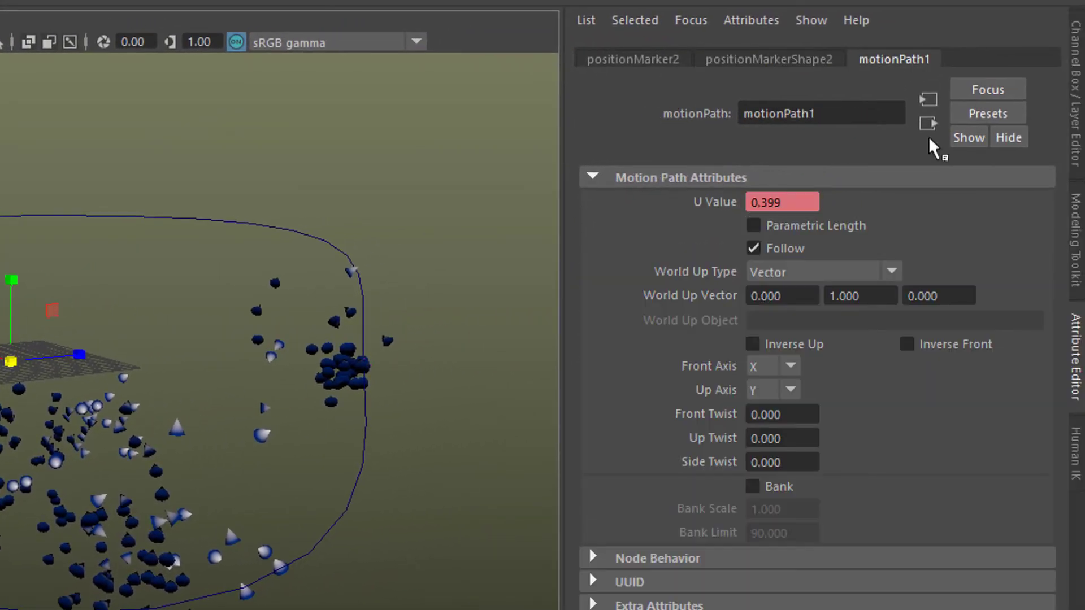
mouse_move(952, 369)
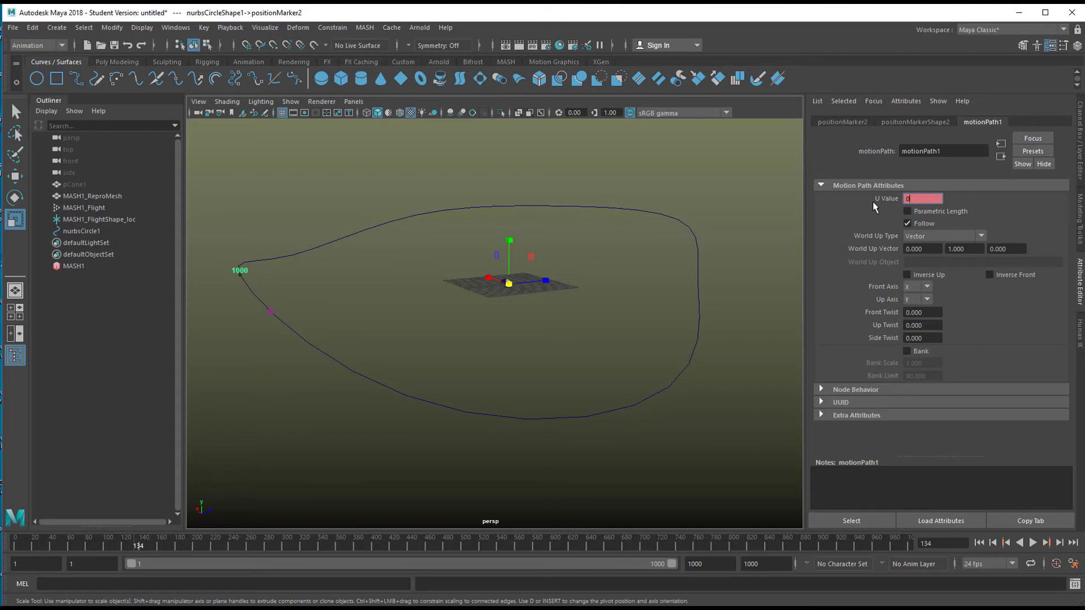
Step: Key motionPath1's U Value to 0.5 at frame 134 and preview the flight
type("0.5")
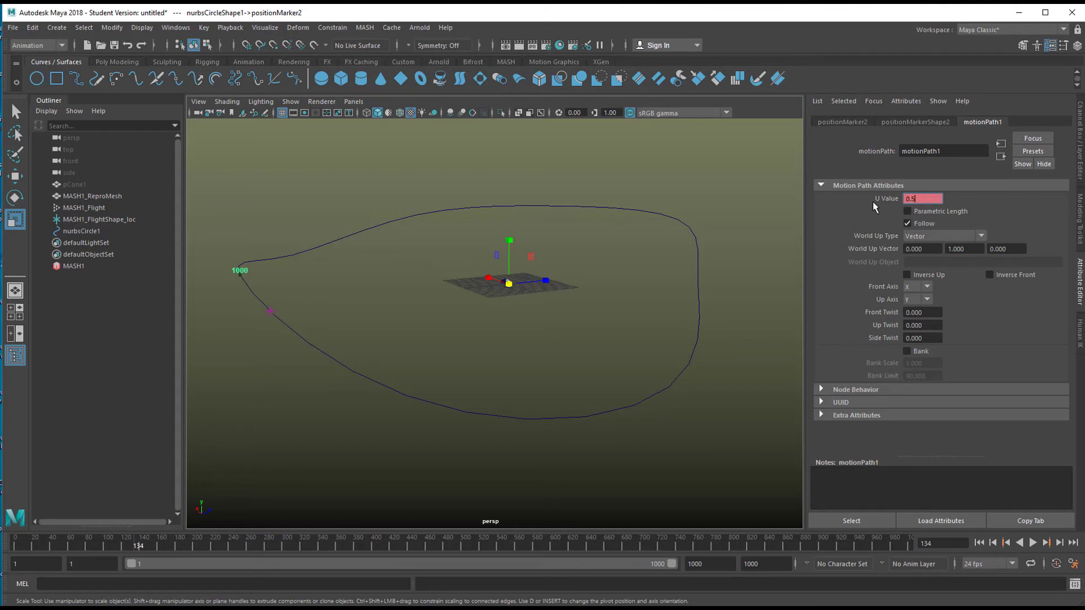
right_click(922, 199)
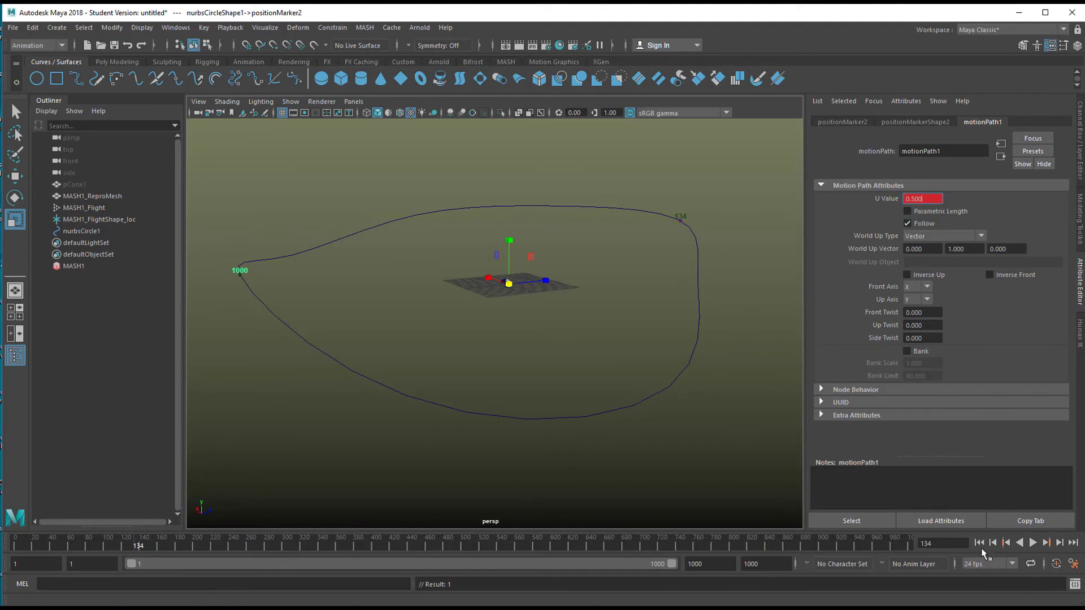
left_click(1031, 542)
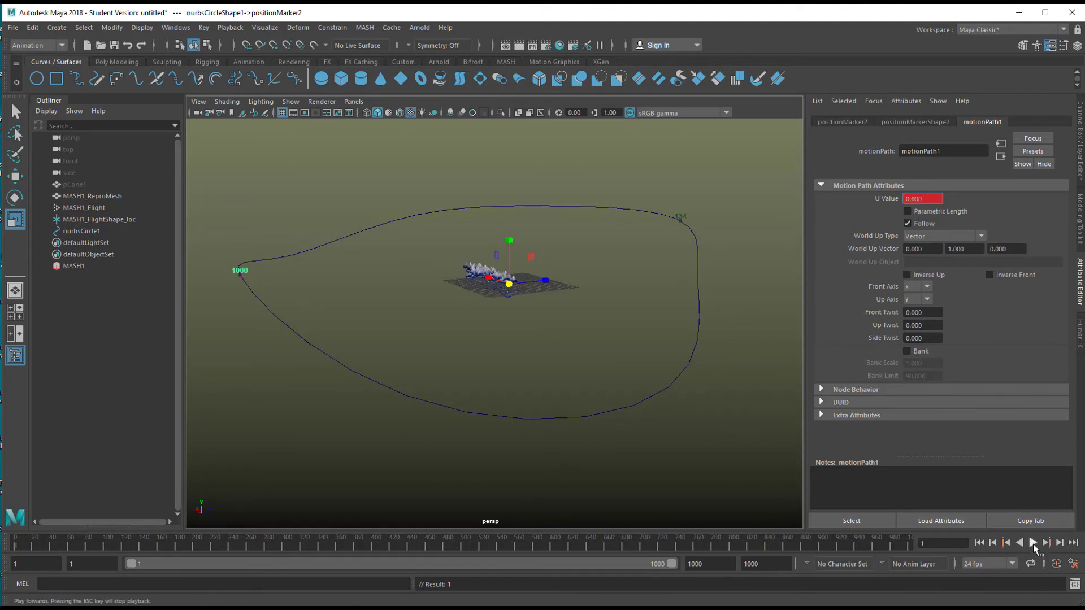
left_click(1031, 543)
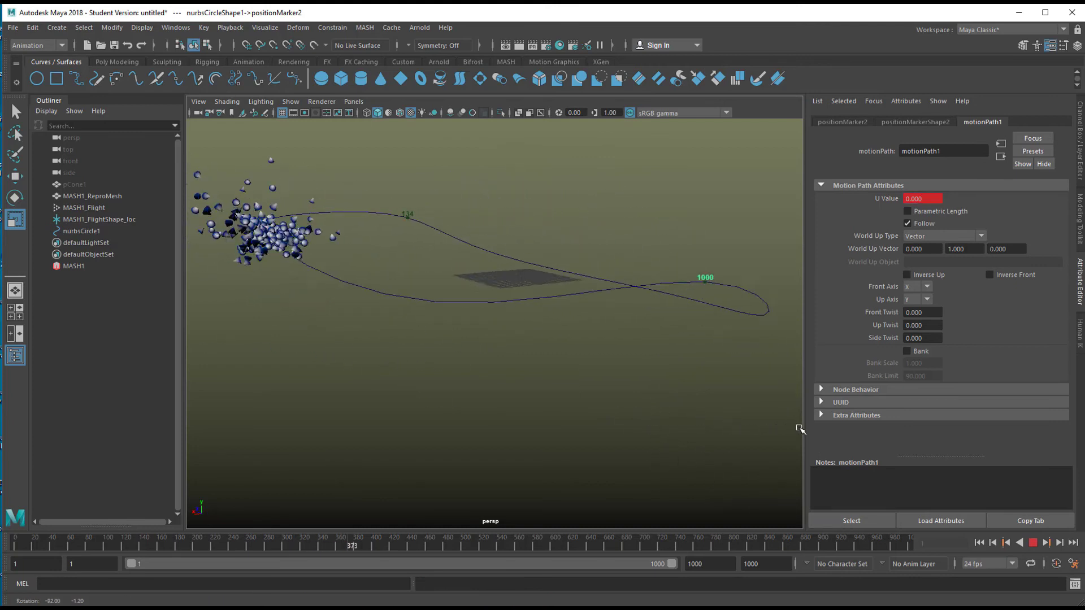
left_click(1032, 543)
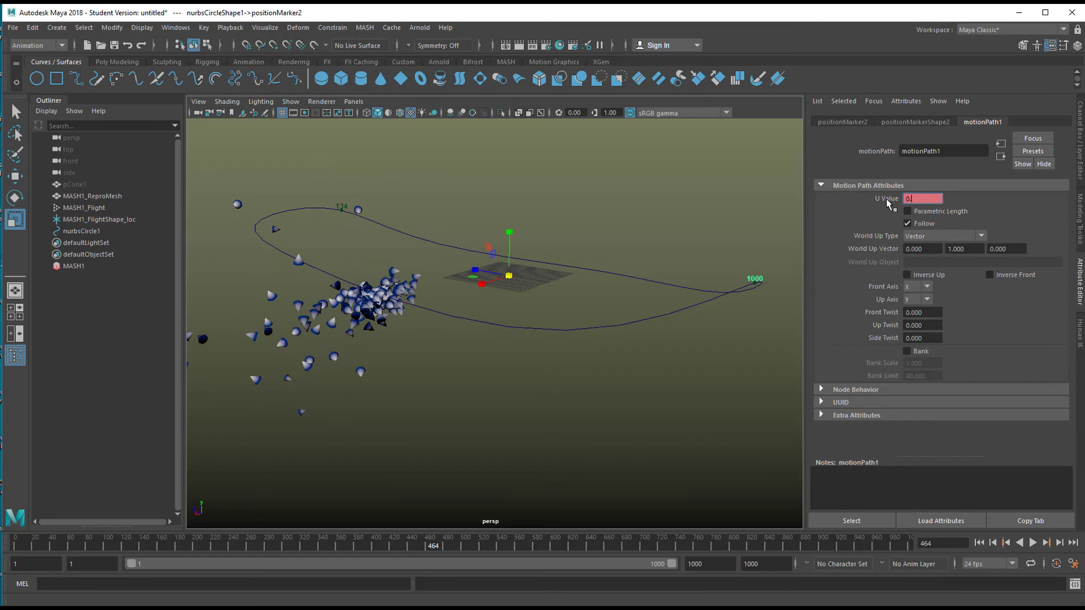
Step: Key the U Value to 0.200 at frame 464 and play the animation again
type("0.200")
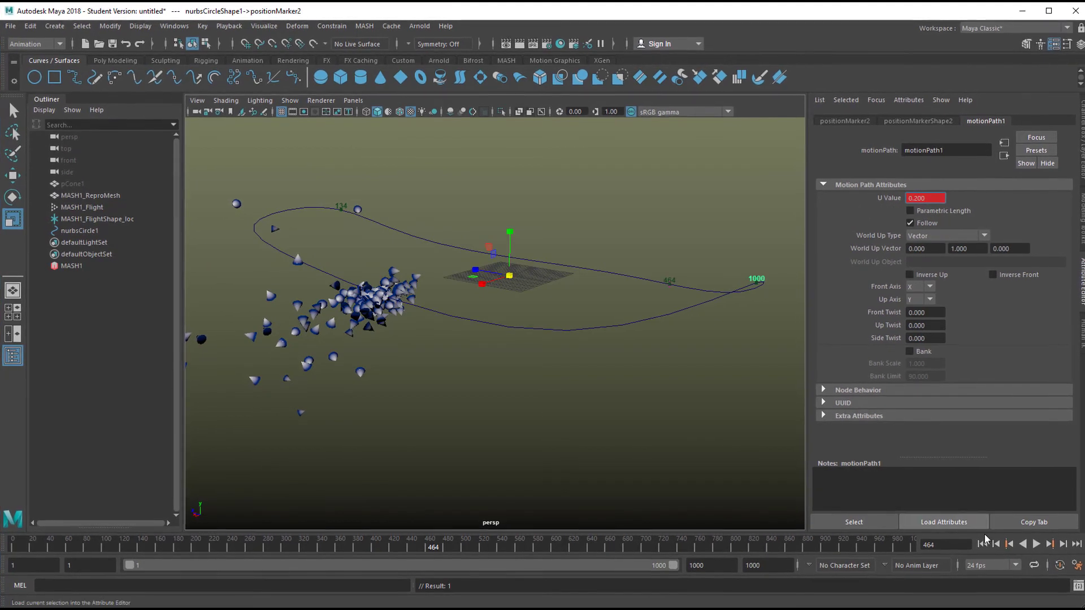
left_click(1037, 543)
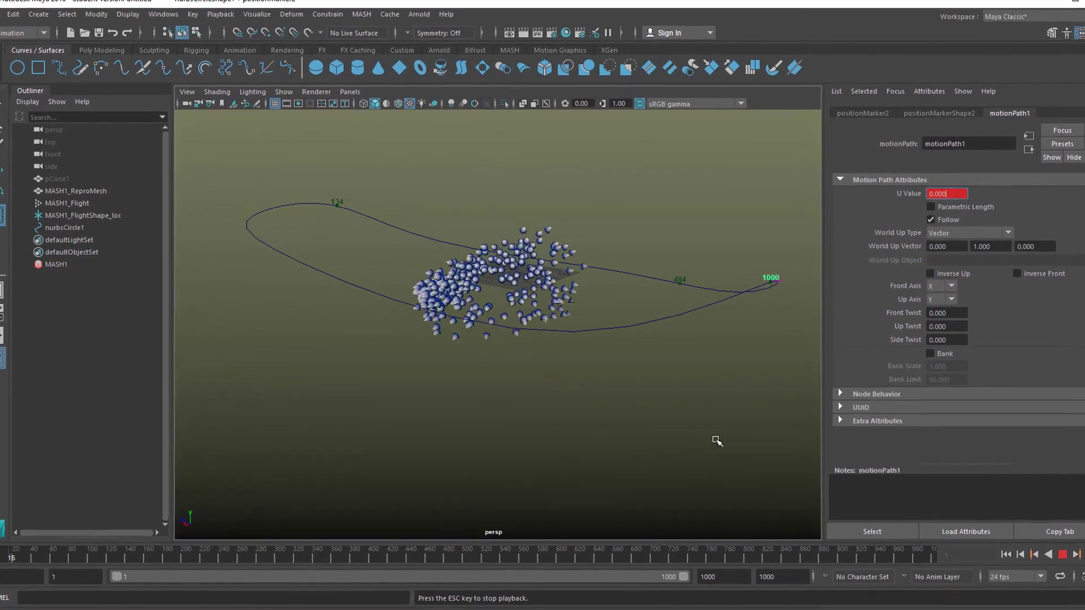